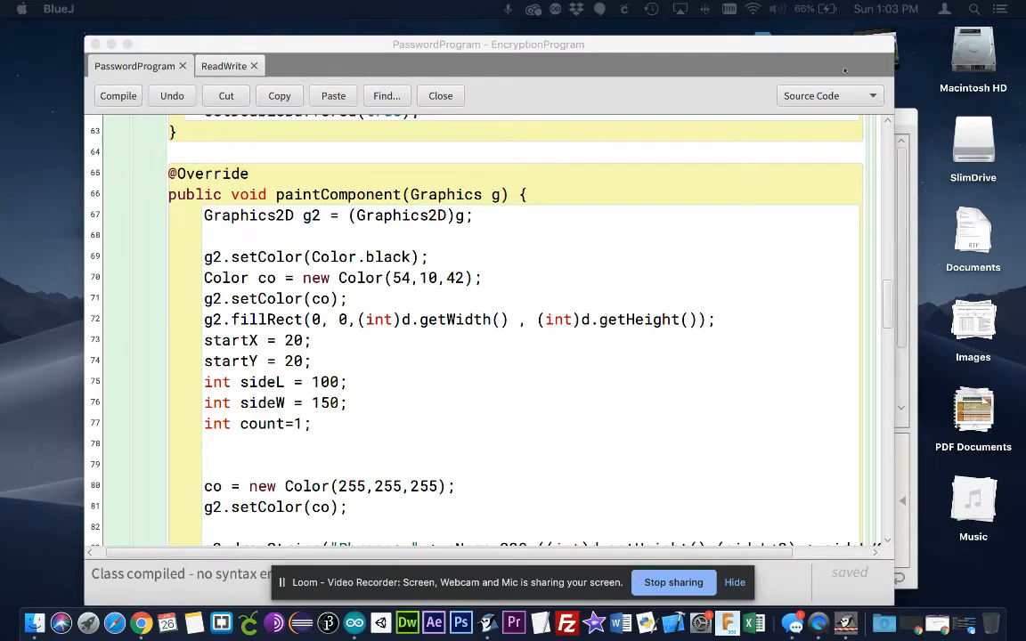
Compare the PasswordProgram and ReadWrite sources, then open ReadWrite's editor from the project window
click(223, 65)
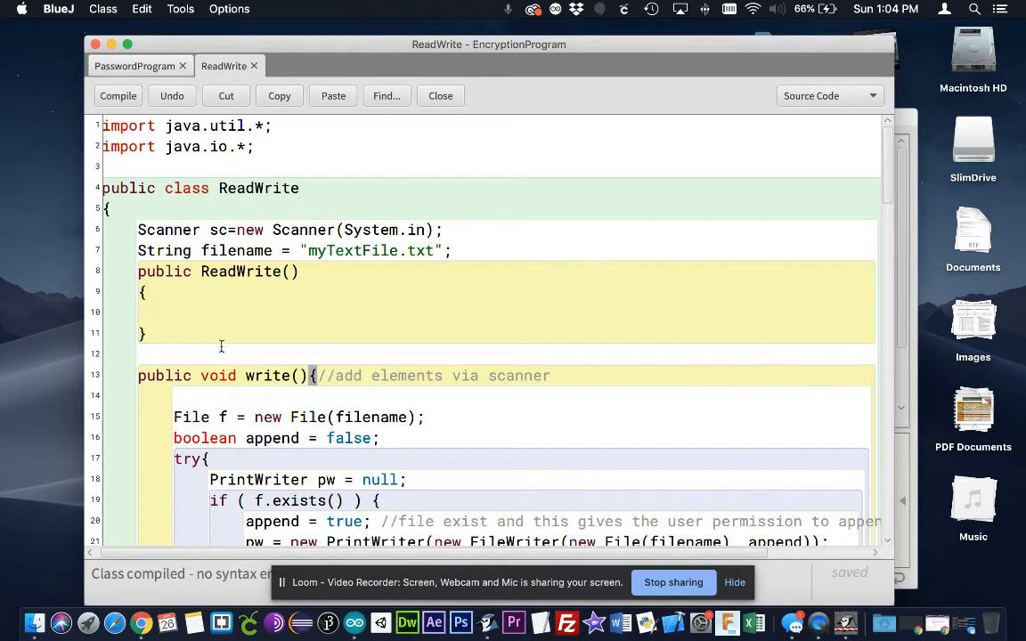
scroll(down, 3)
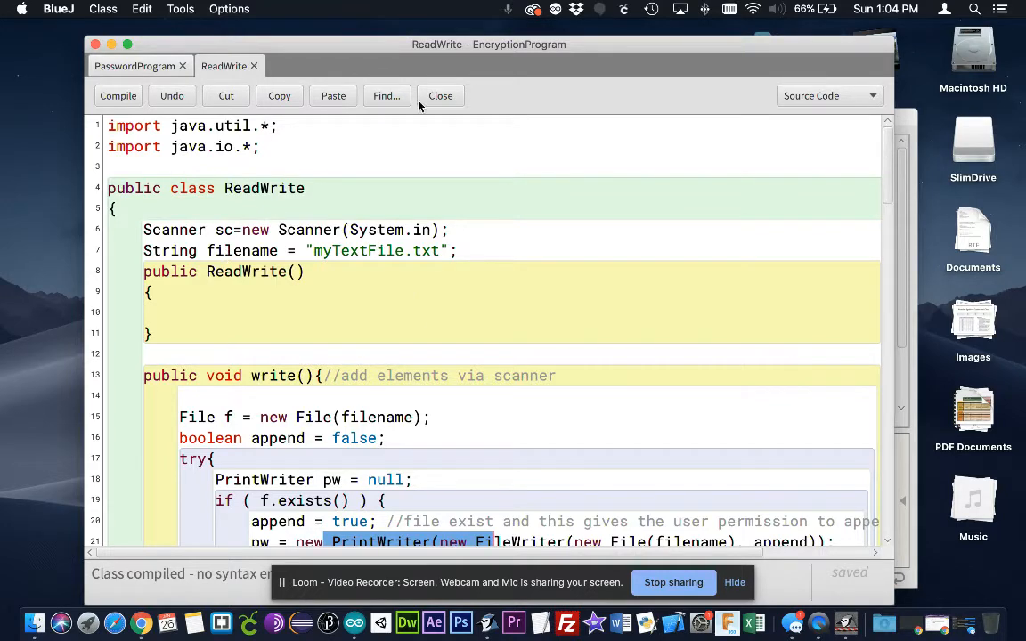
click(134, 65)
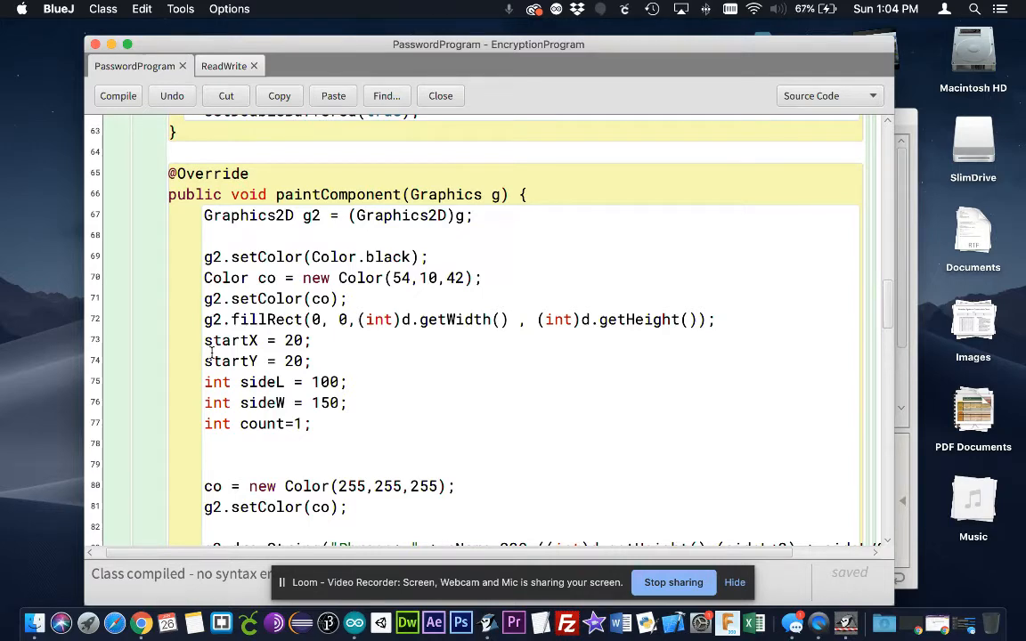
scroll(up, 3)
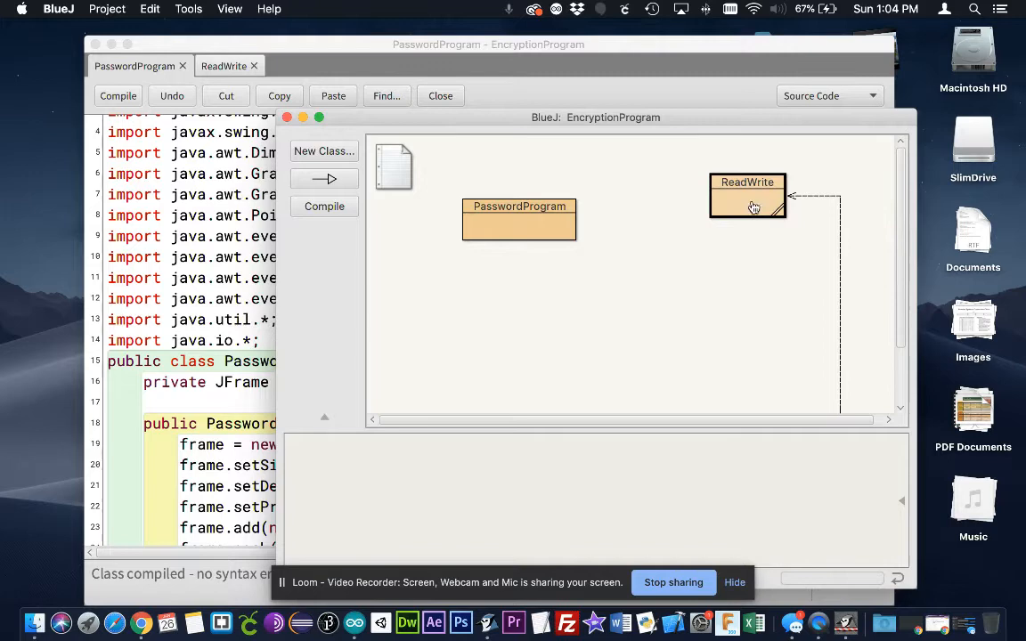
double_click(747, 195)
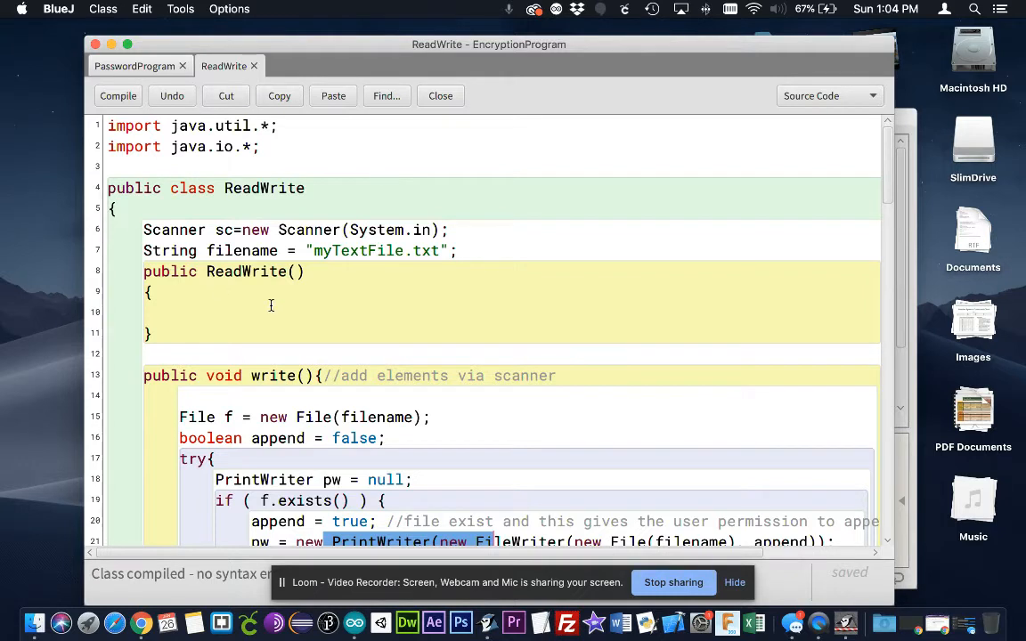
Insert a blank line between the filename field and the ReadWrite constructor
click(458, 250)
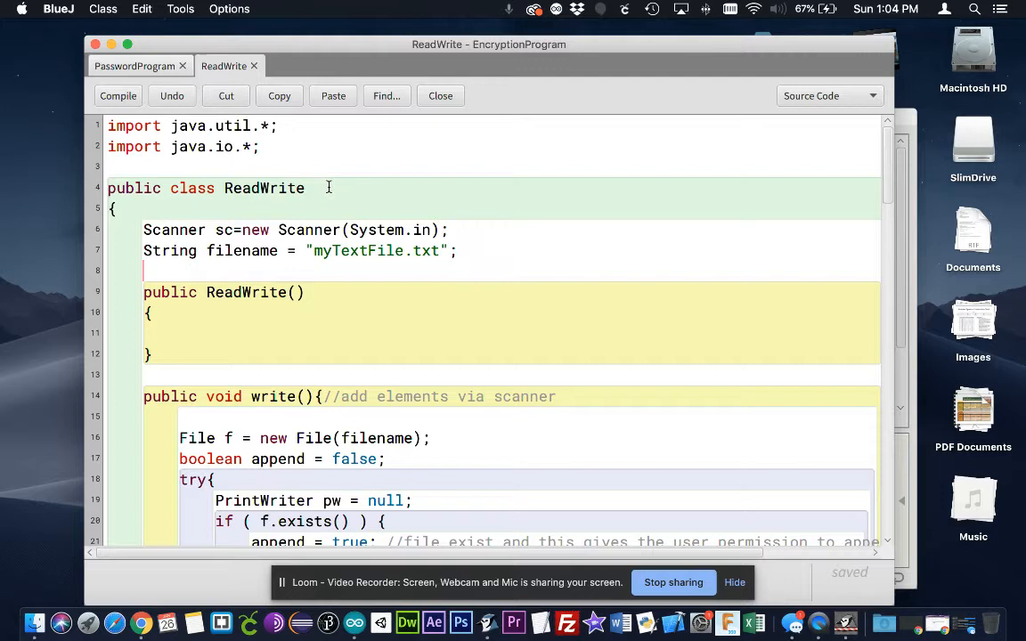
drag(156, 188, 304, 188)
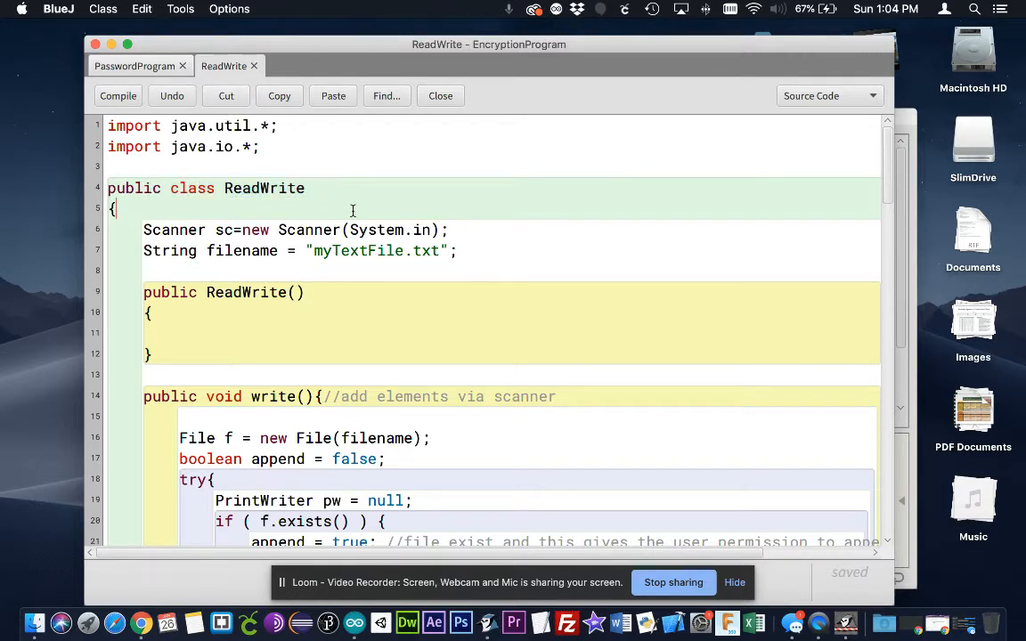
double_click(161, 251)
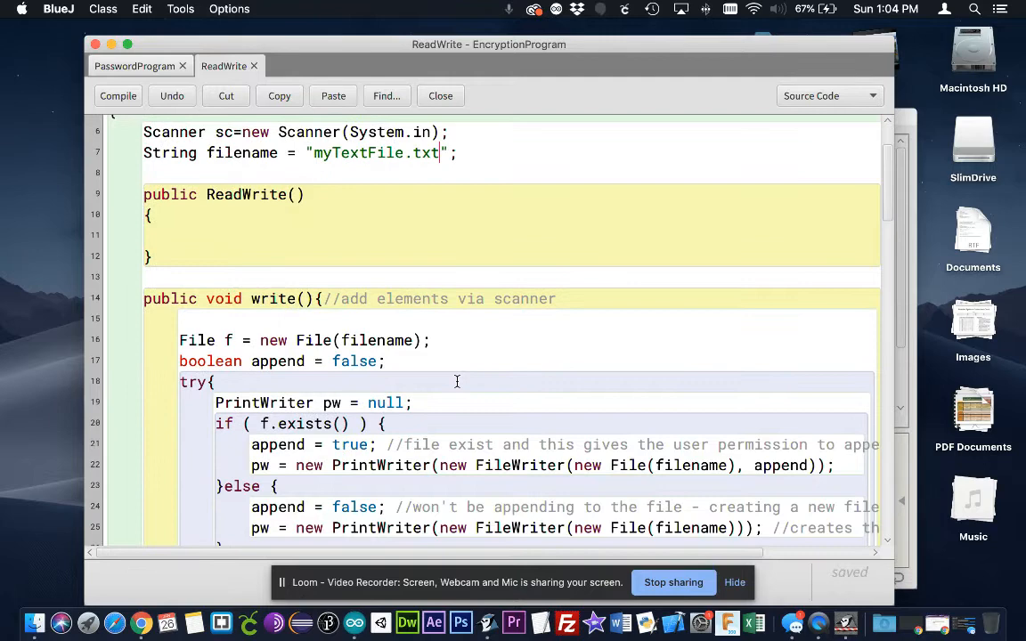
Scroll through the write() method to its catch block and select the exit check's 'x'
scroll(down, 3)
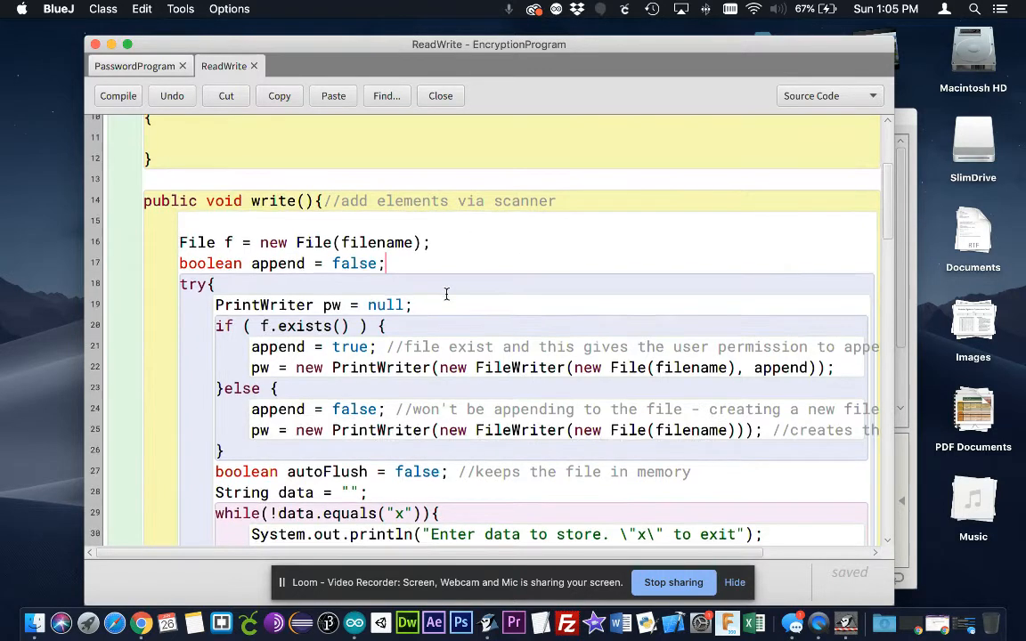
scroll(down, 3)
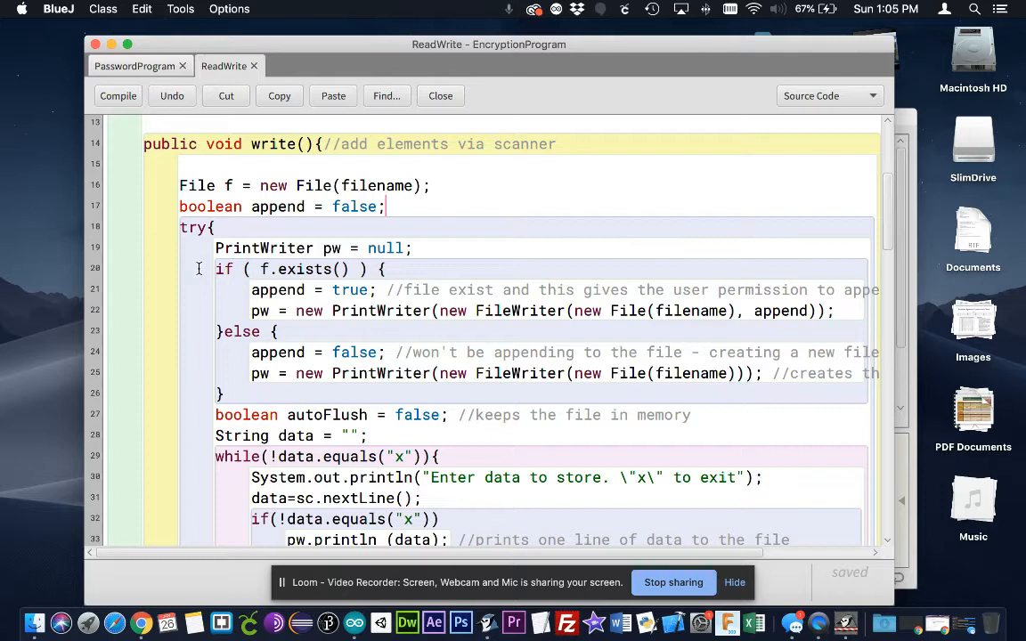
scroll(down, 3)
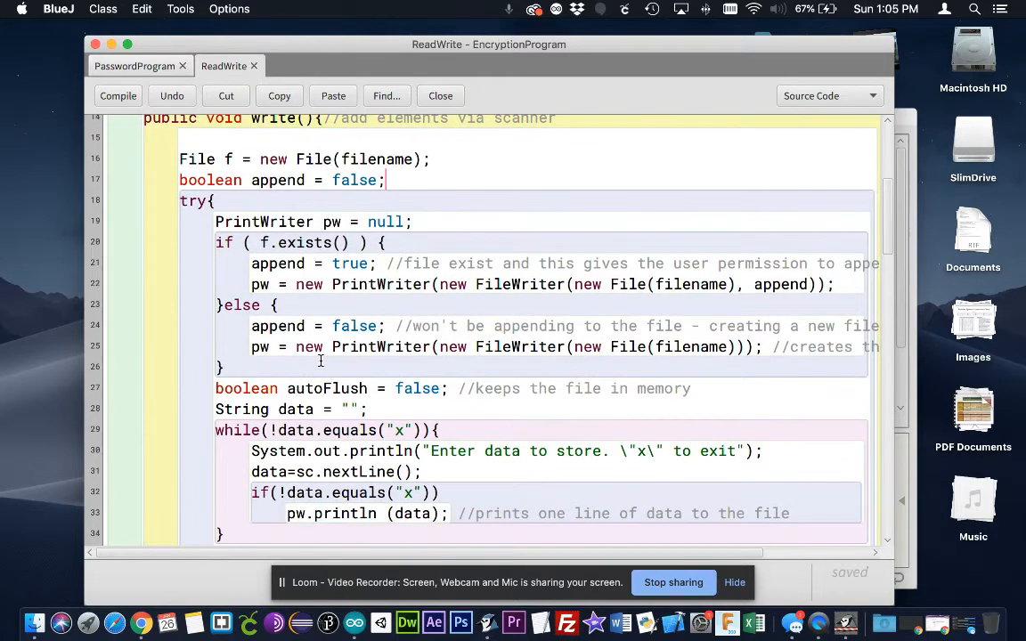
scroll(down, 3)
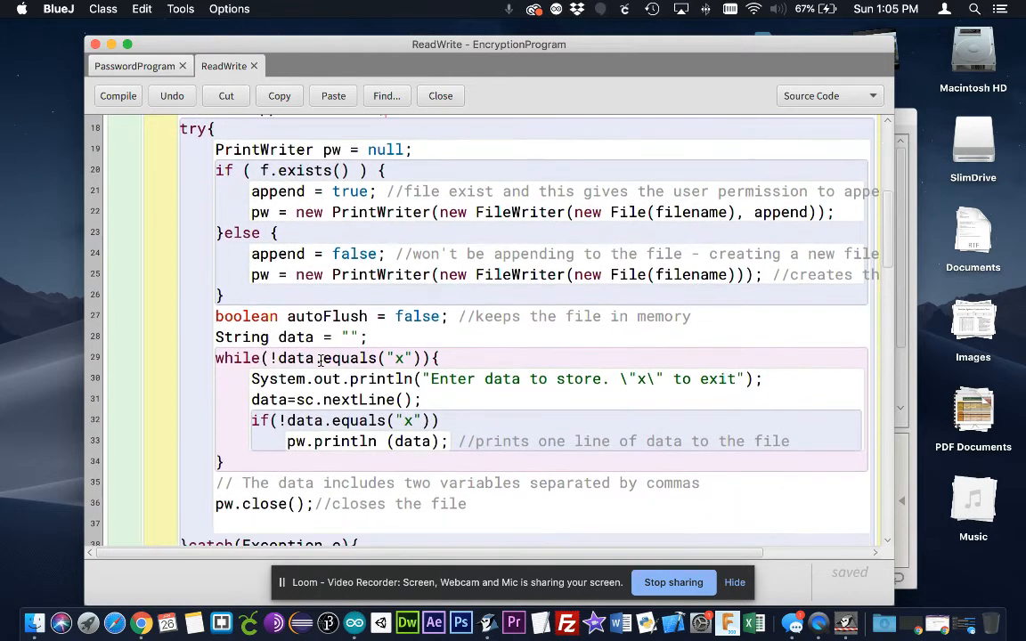
scroll(down, 3)
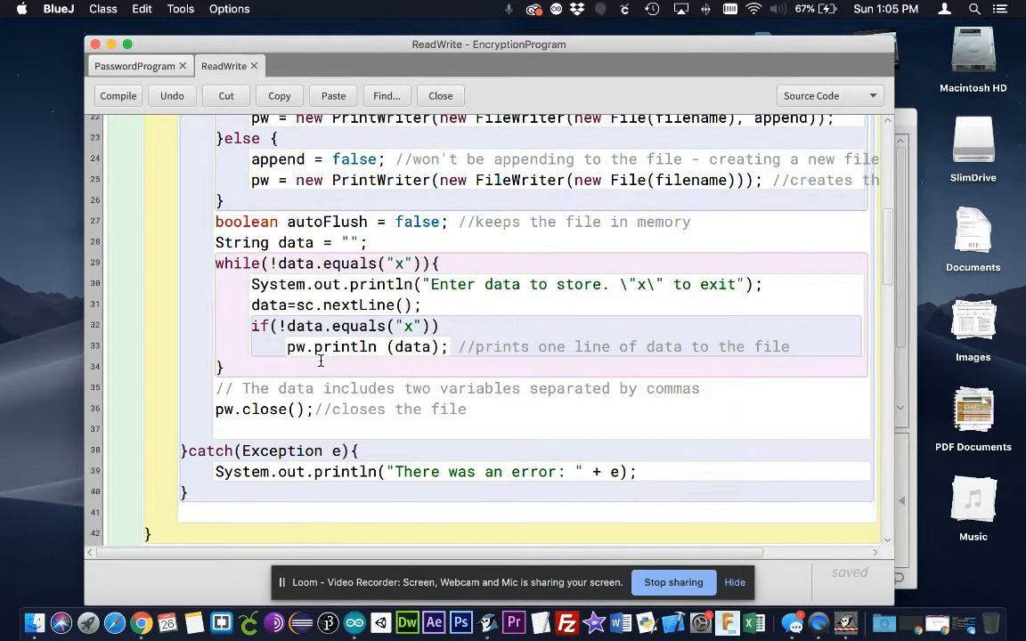
scroll(down, 3)
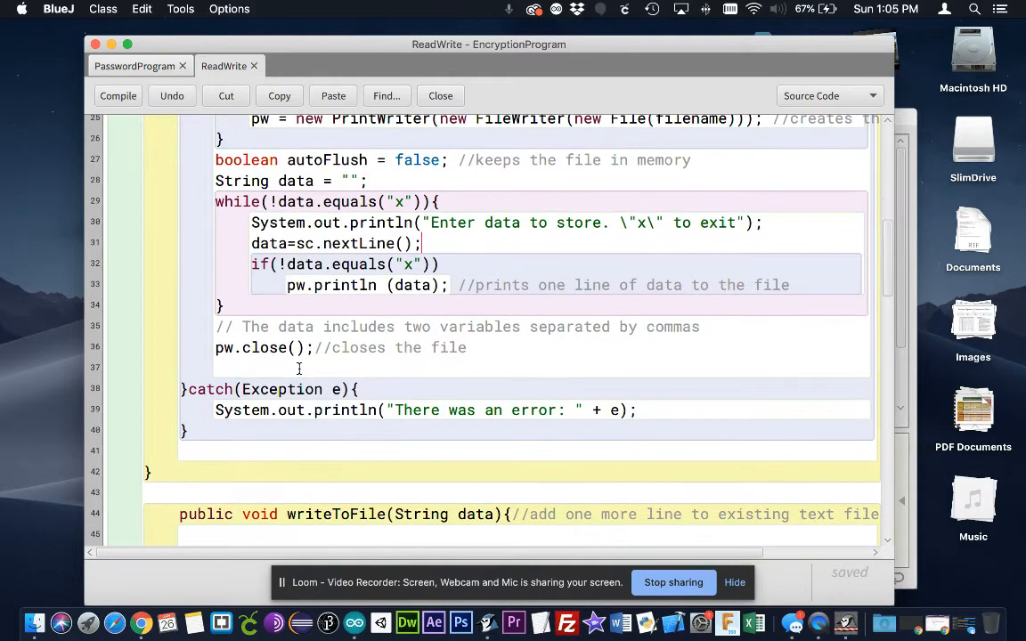
double_click(406, 263)
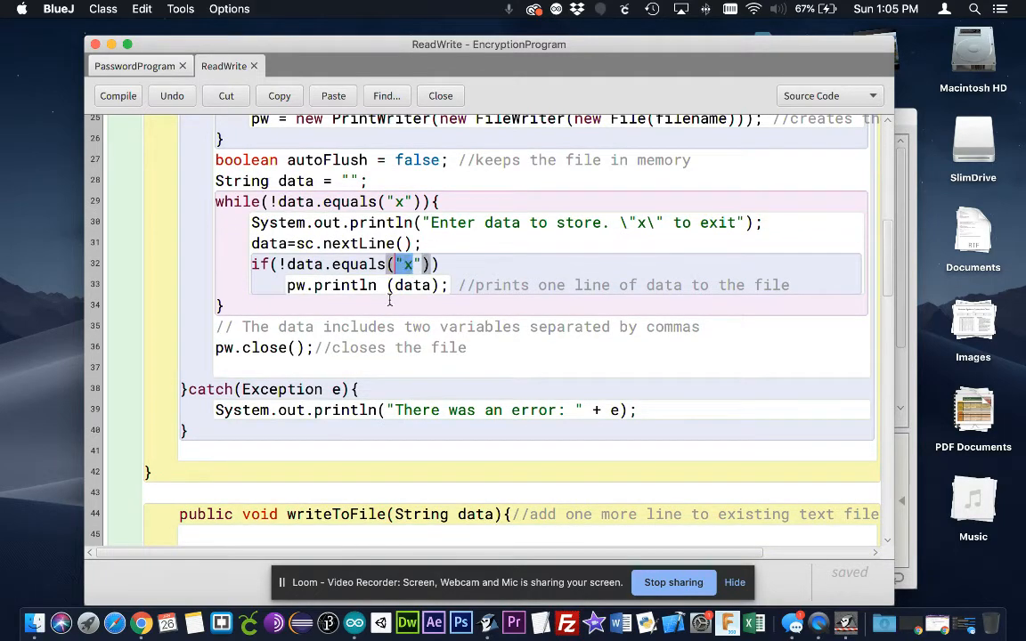
scroll(down, 3)
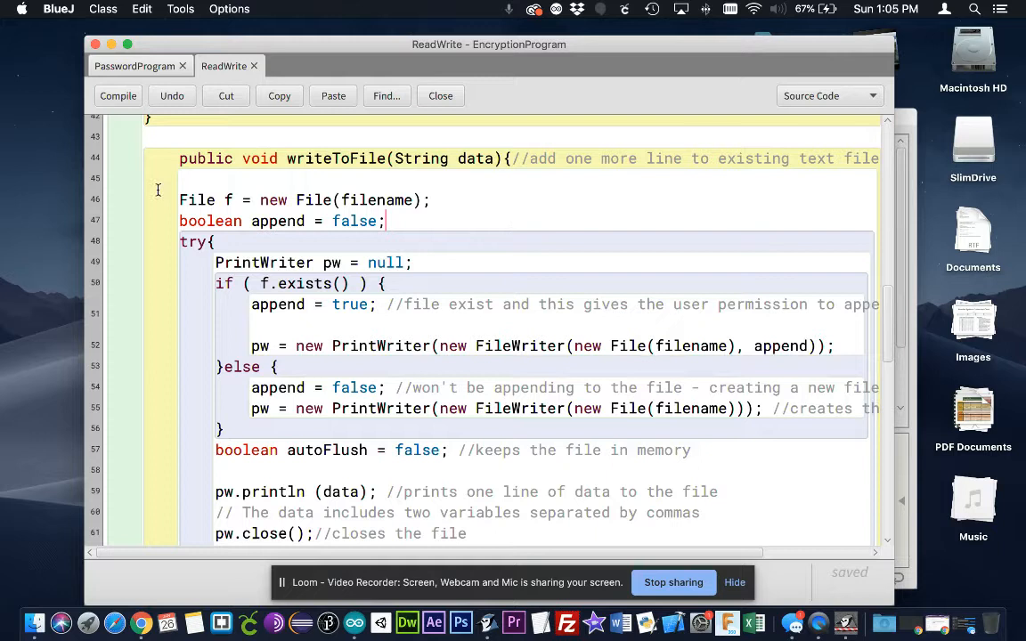
mouse_move(164, 232)
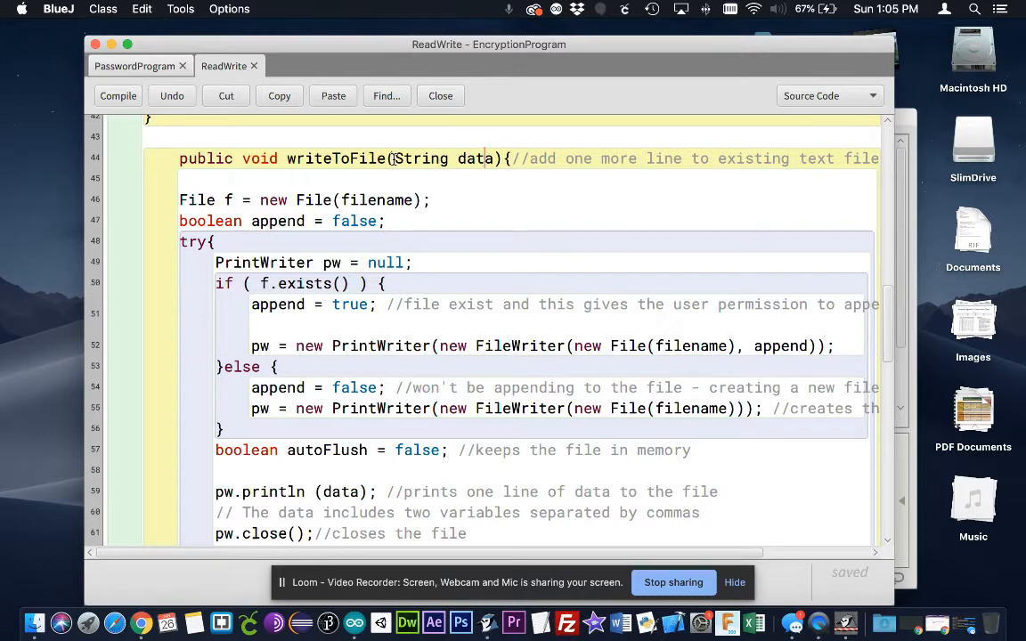
double_click(445, 158)
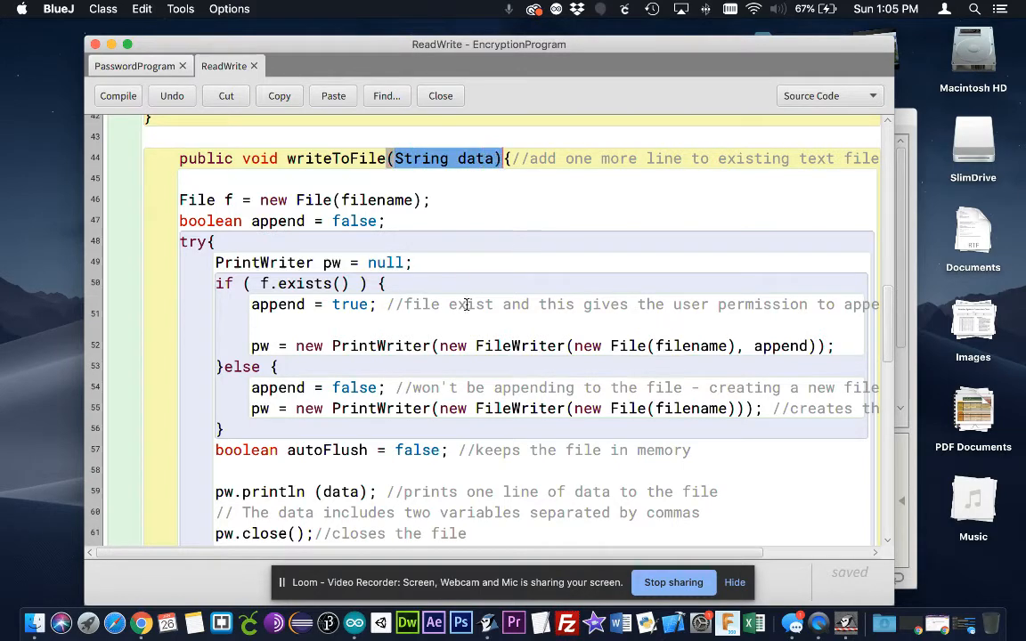
scroll(down, 3)
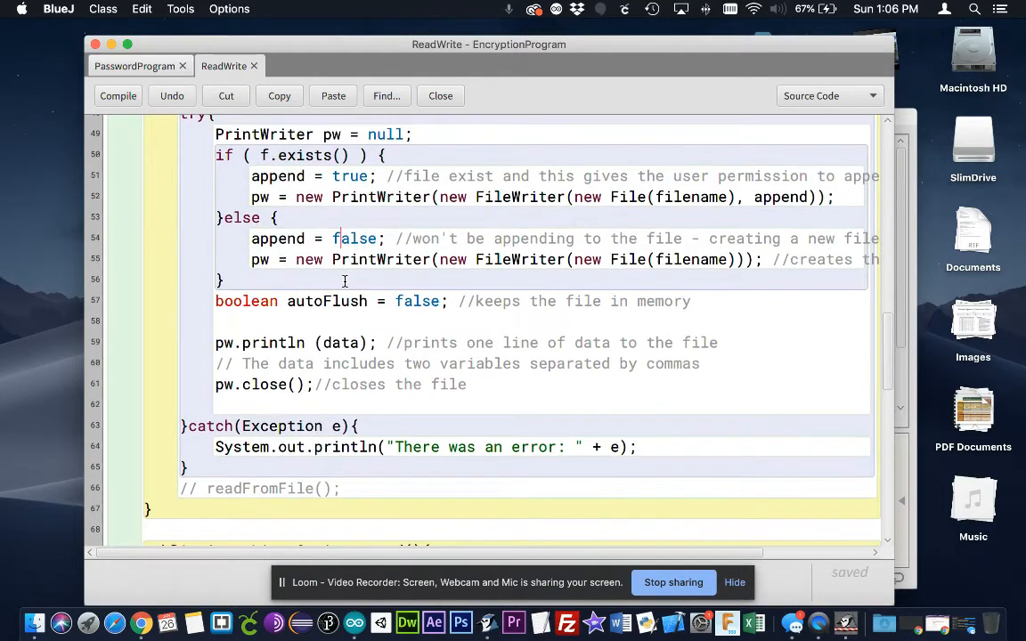
scroll(down, 3)
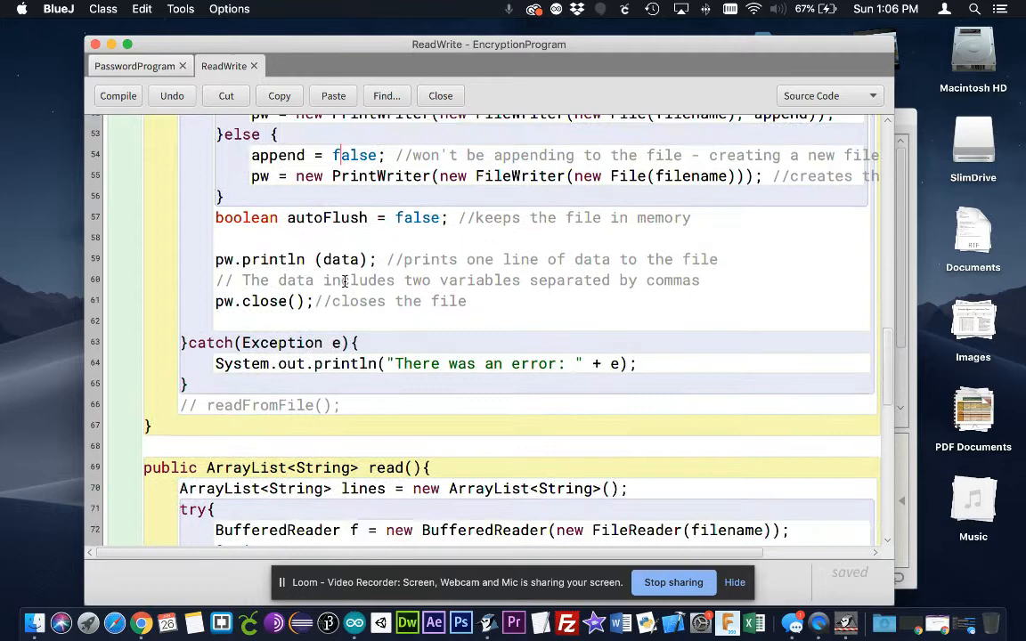
scroll(down, 3)
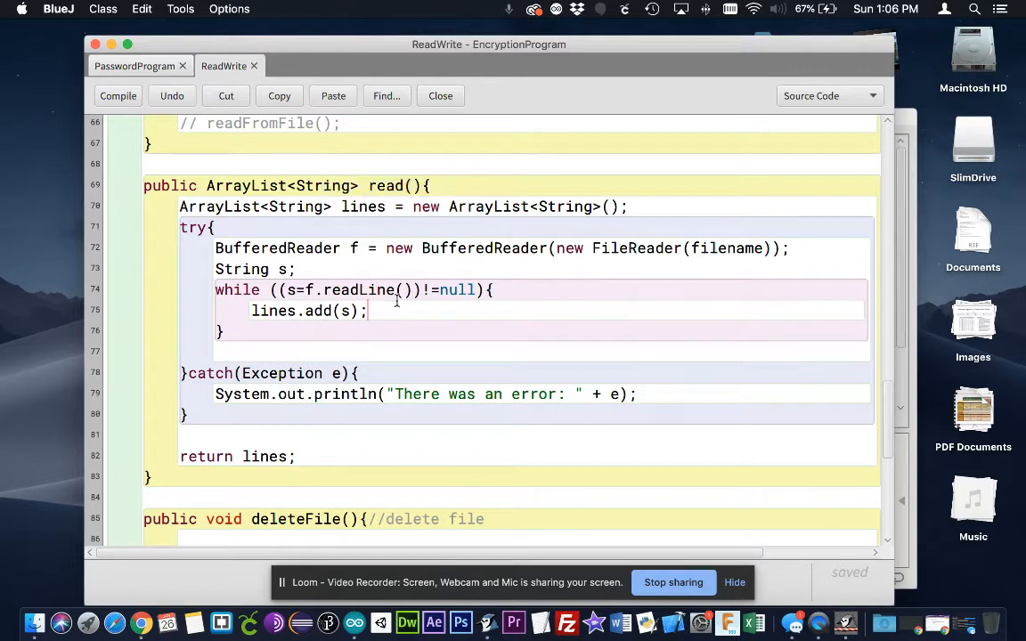
mouse_move(286, 244)
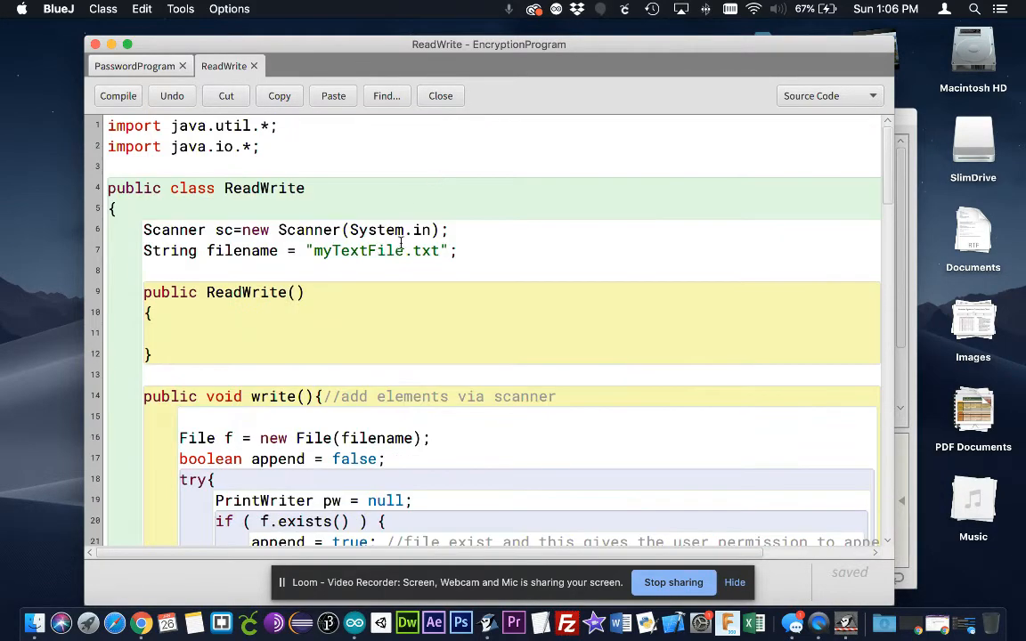
scroll(down, 3)
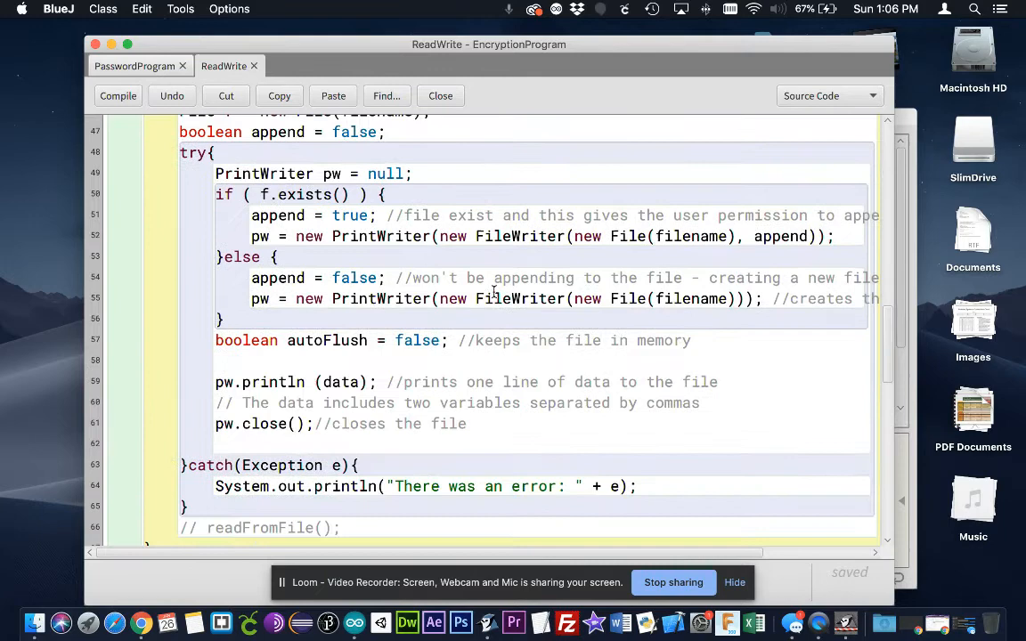
scroll(down, 3)
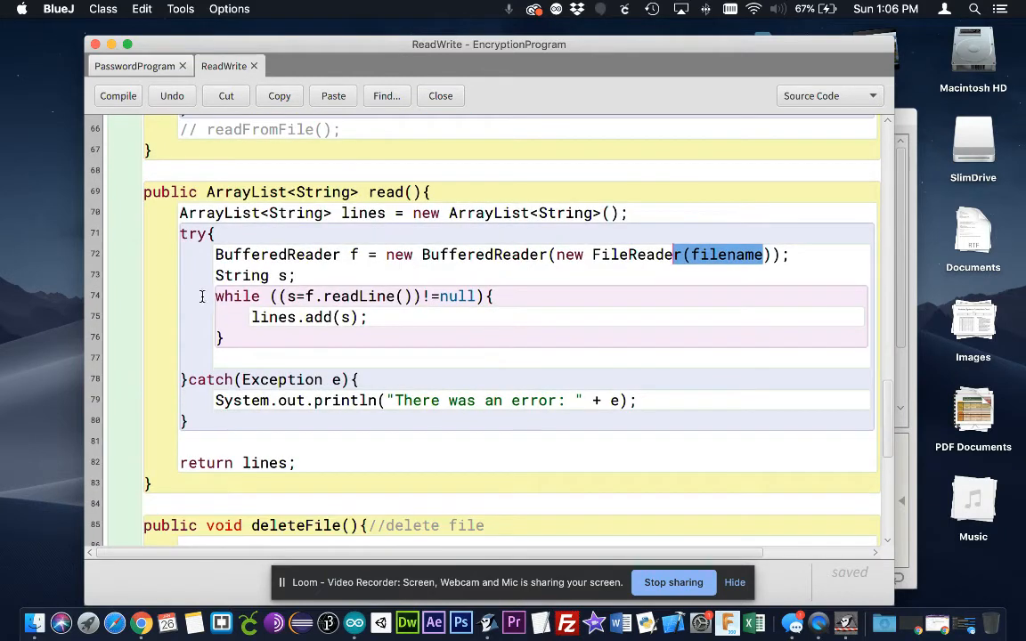
drag(214, 296, 362, 357)
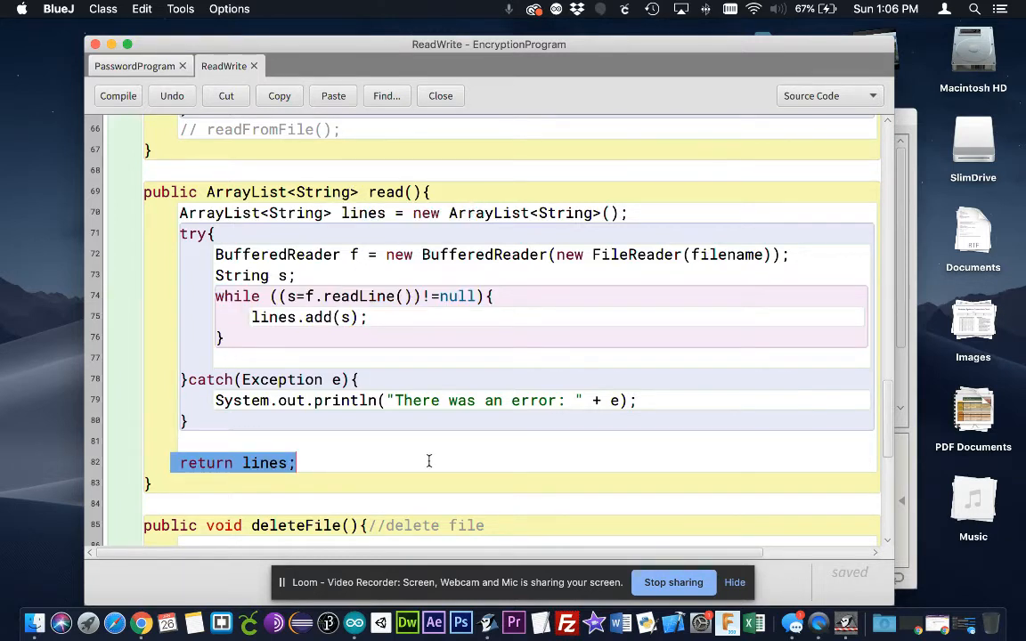
scroll(down, 3)
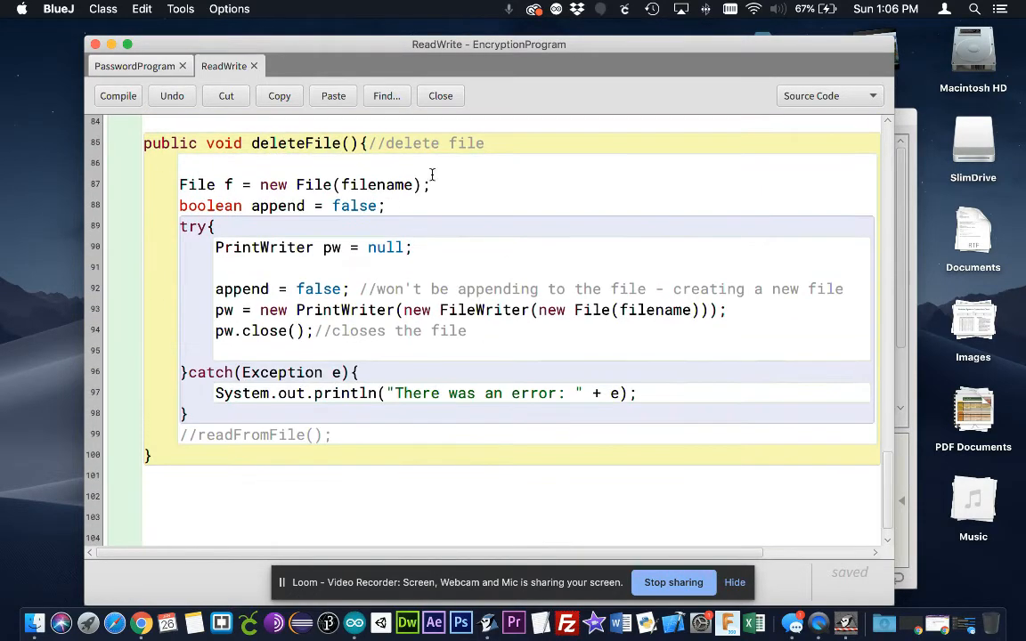
drag(252, 142, 448, 143)
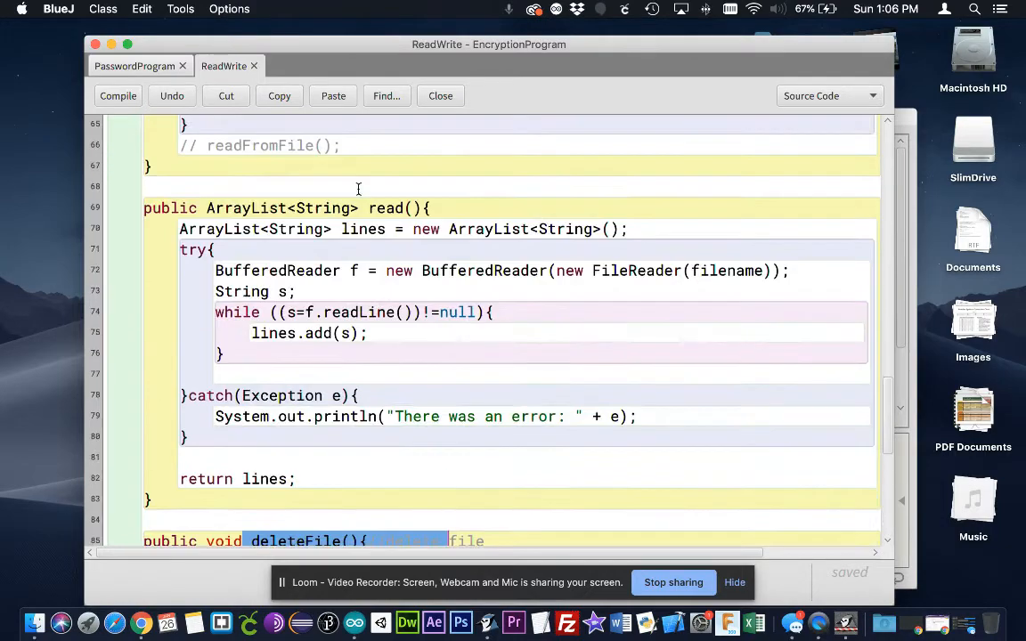
Show the PasswordProgram source, from its imports down to the constructor adding InnerProgram
click(134, 66)
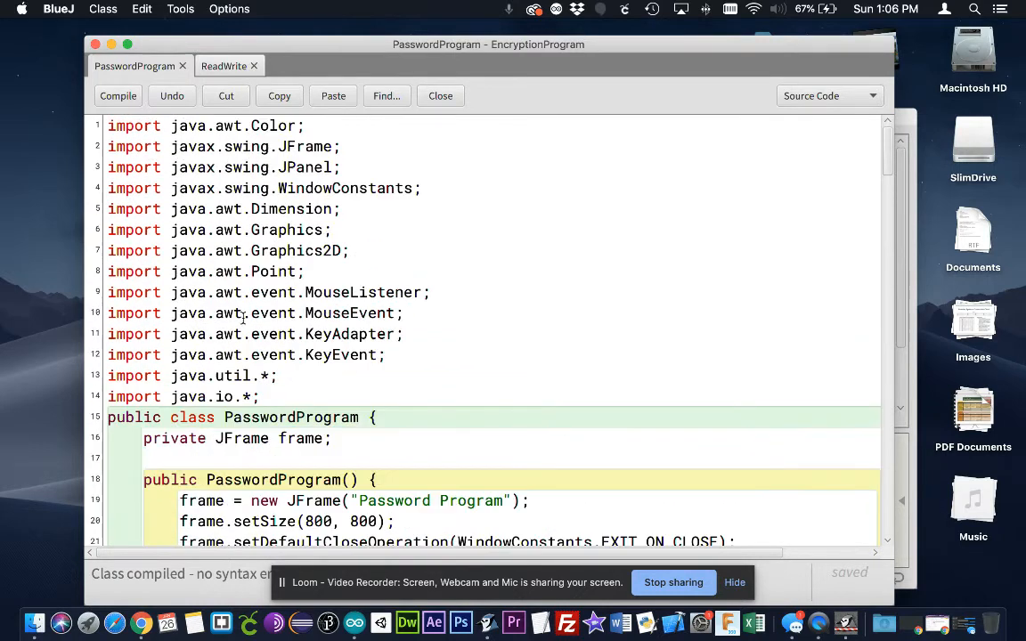
scroll(down, 3)
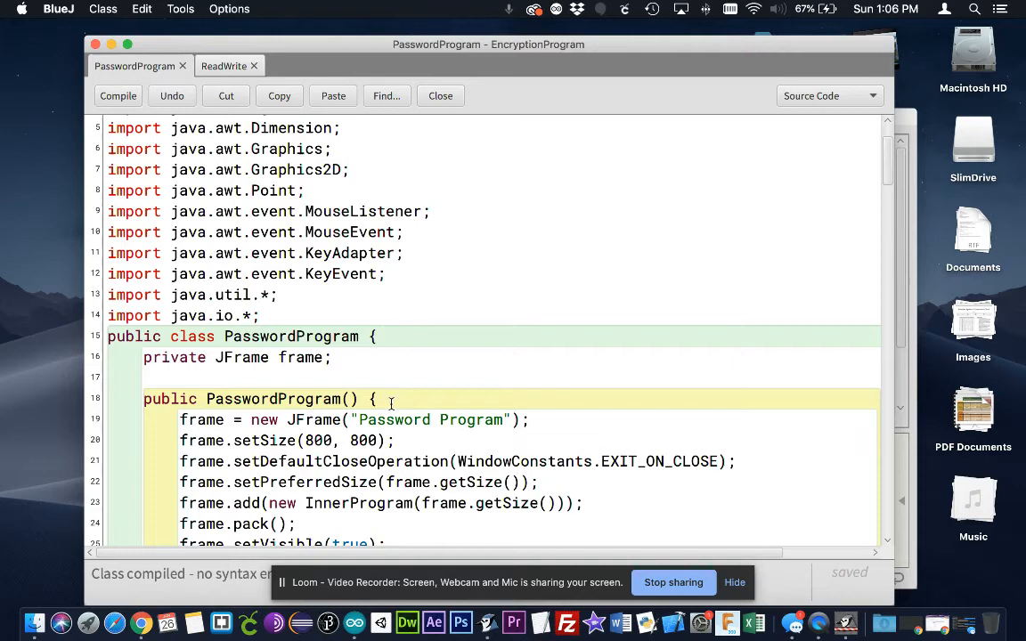
scroll(down, 3)
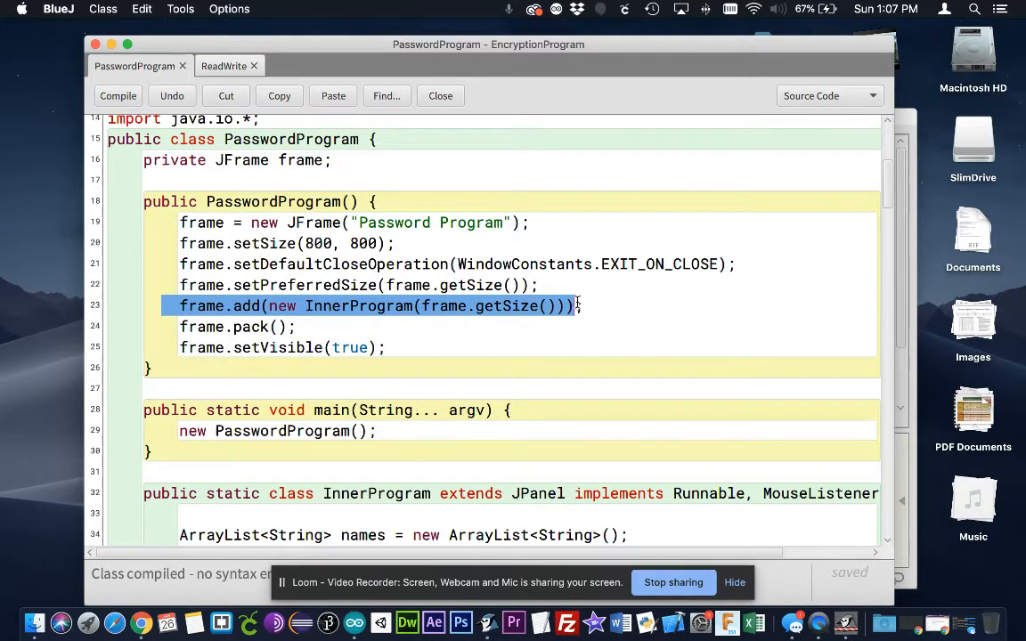
scroll(down, 3)
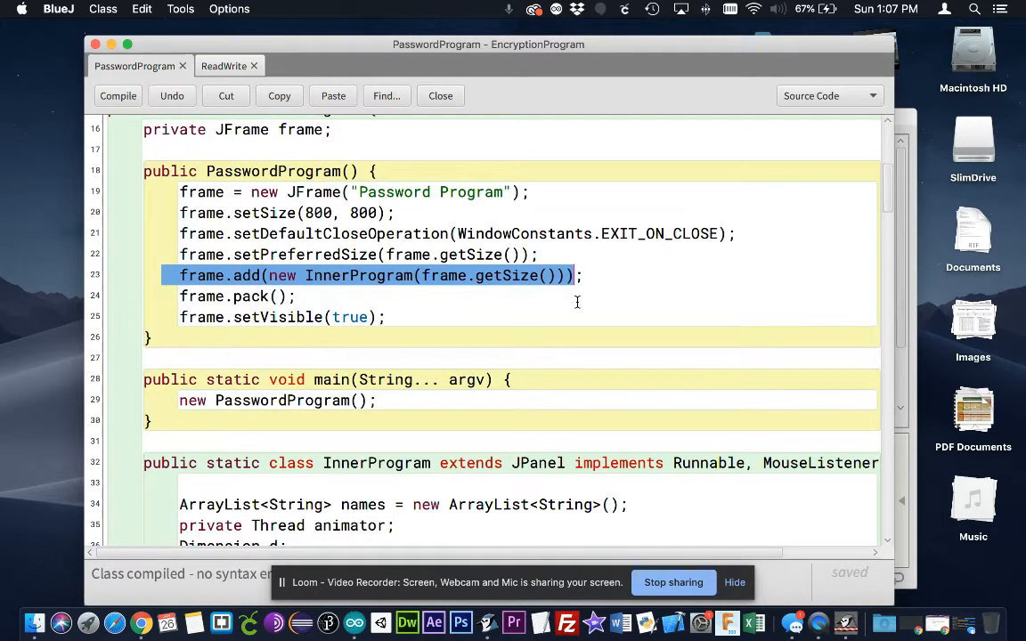
scroll(down, 3)
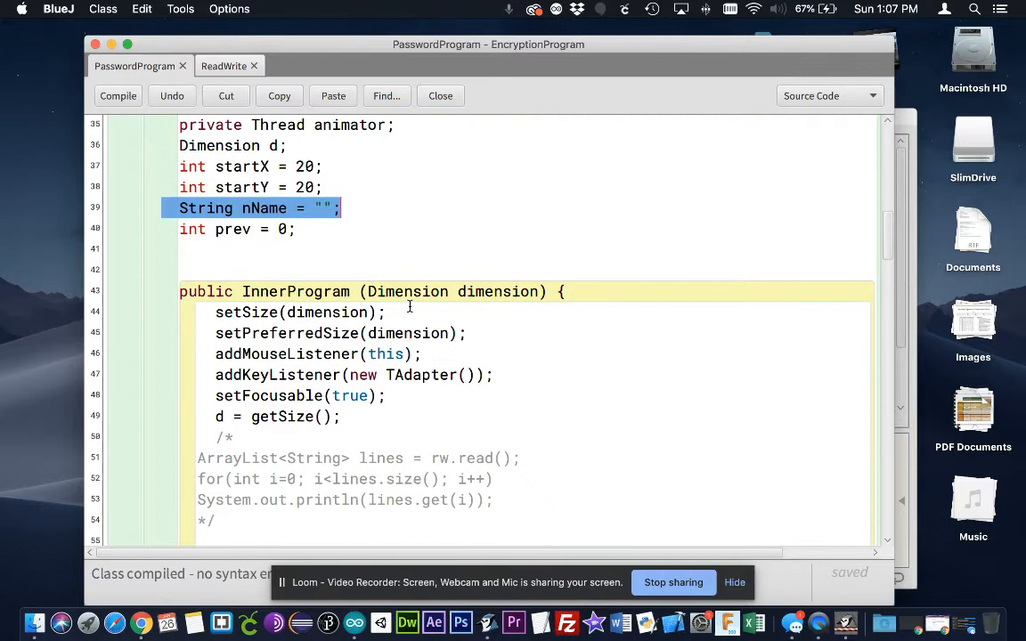
scroll(down, 3)
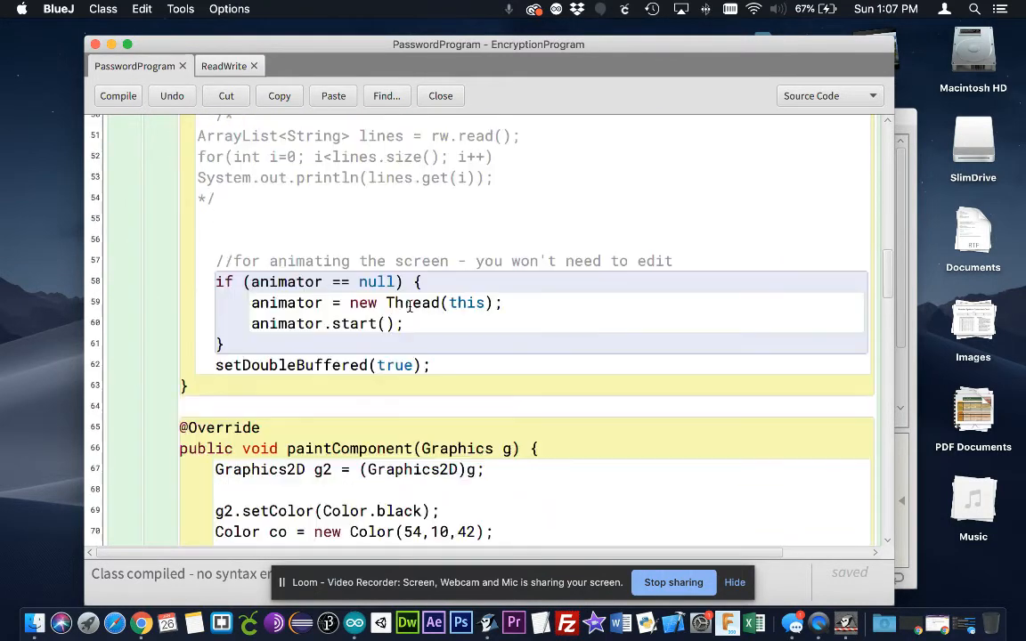
scroll(down, 3)
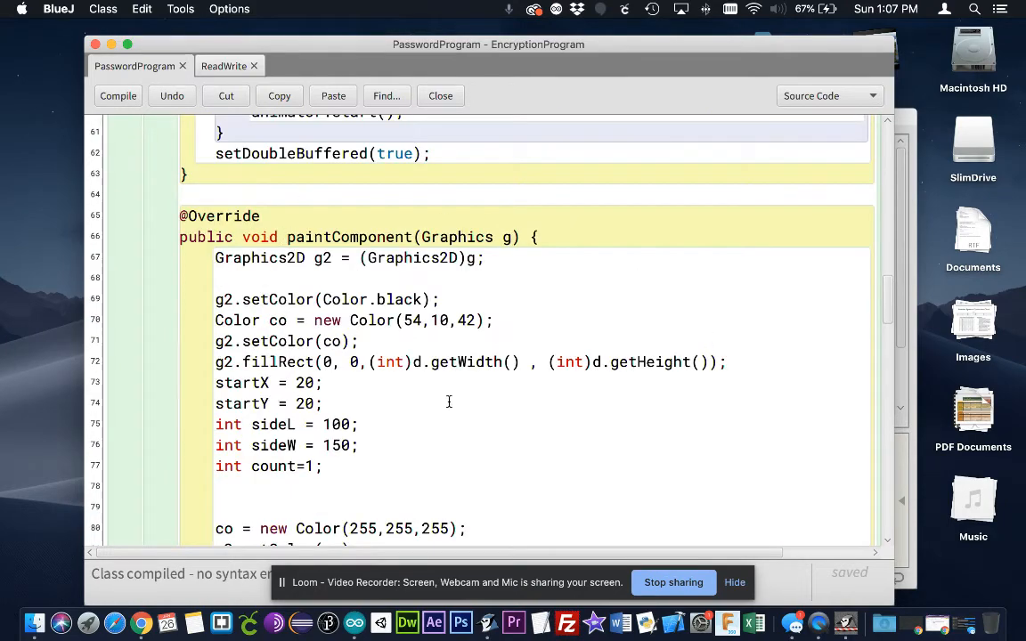
scroll(down, 3)
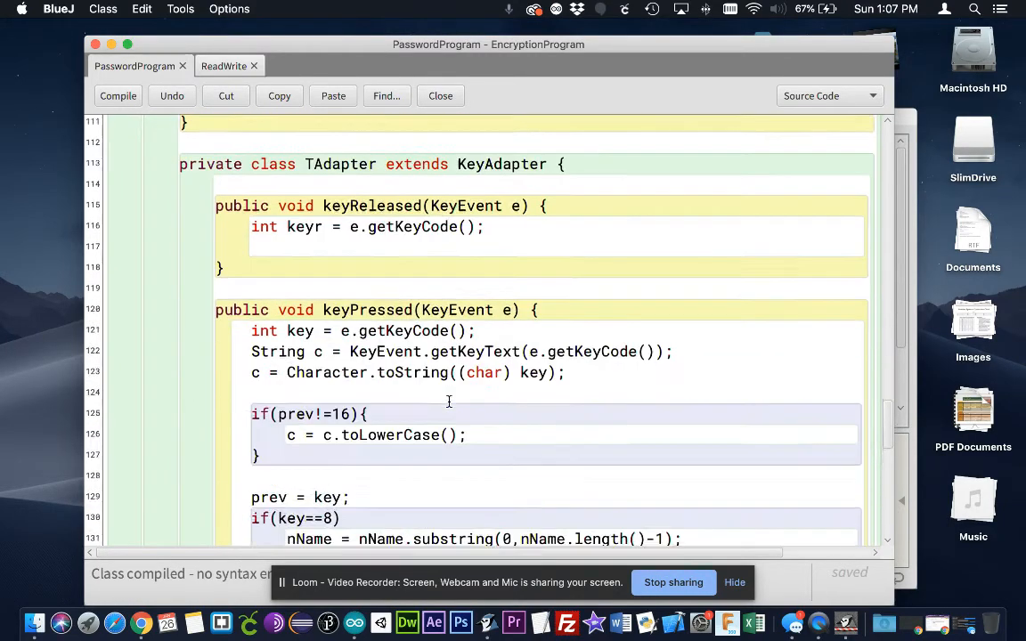
scroll(down, 3)
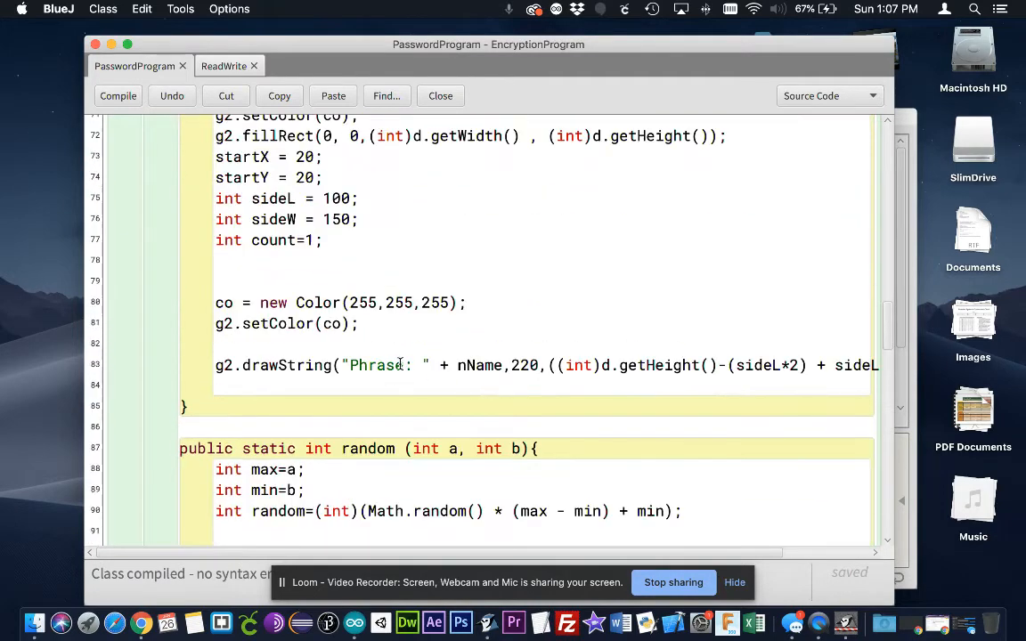
drag(402, 365, 601, 365)
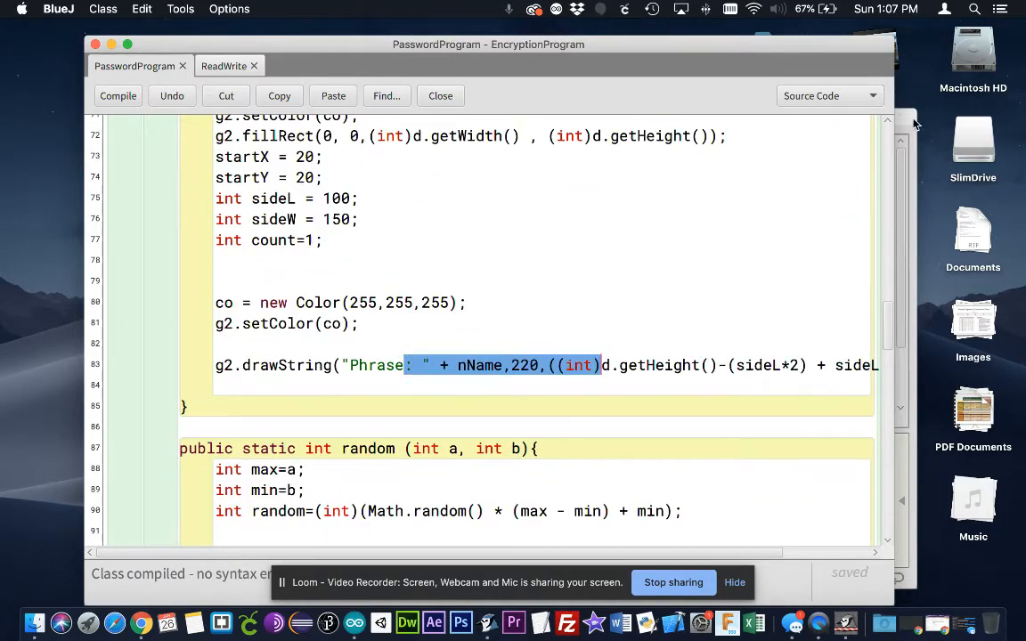
right_click(518, 218)
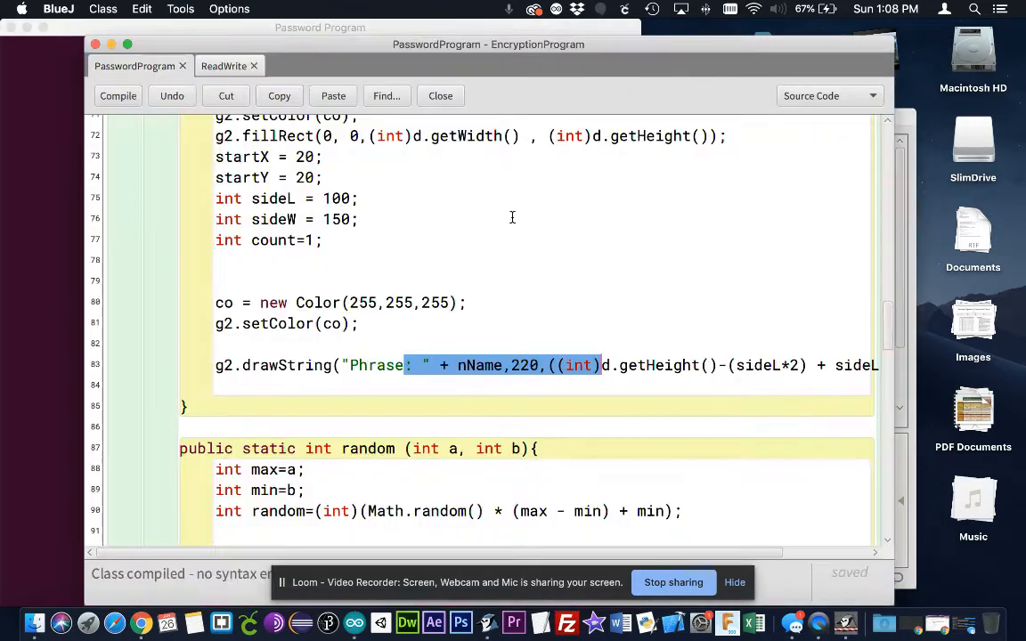
scroll(down, 3)
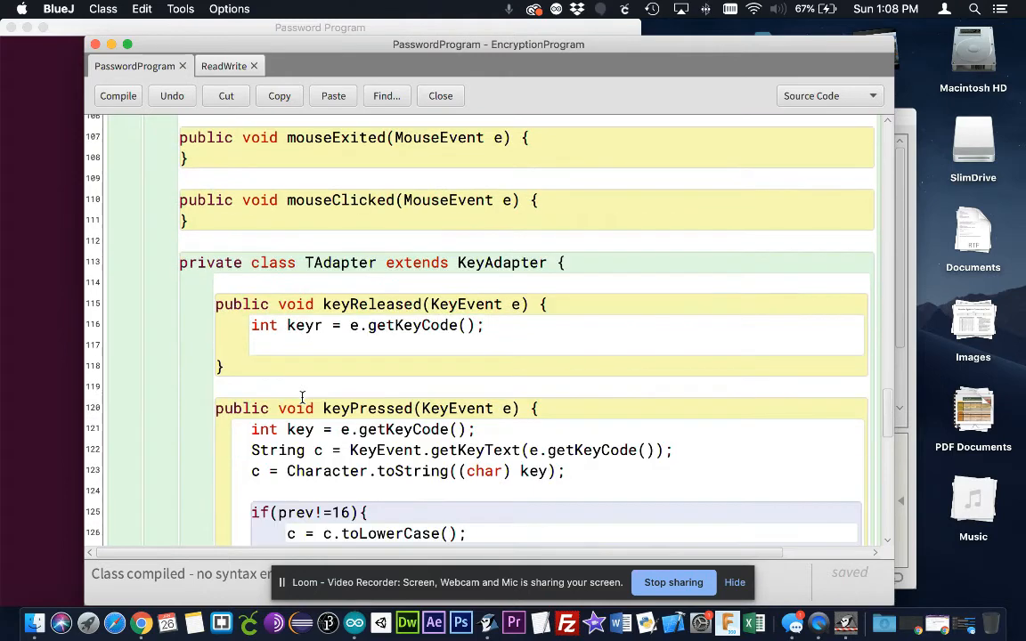
scroll(down, 3)
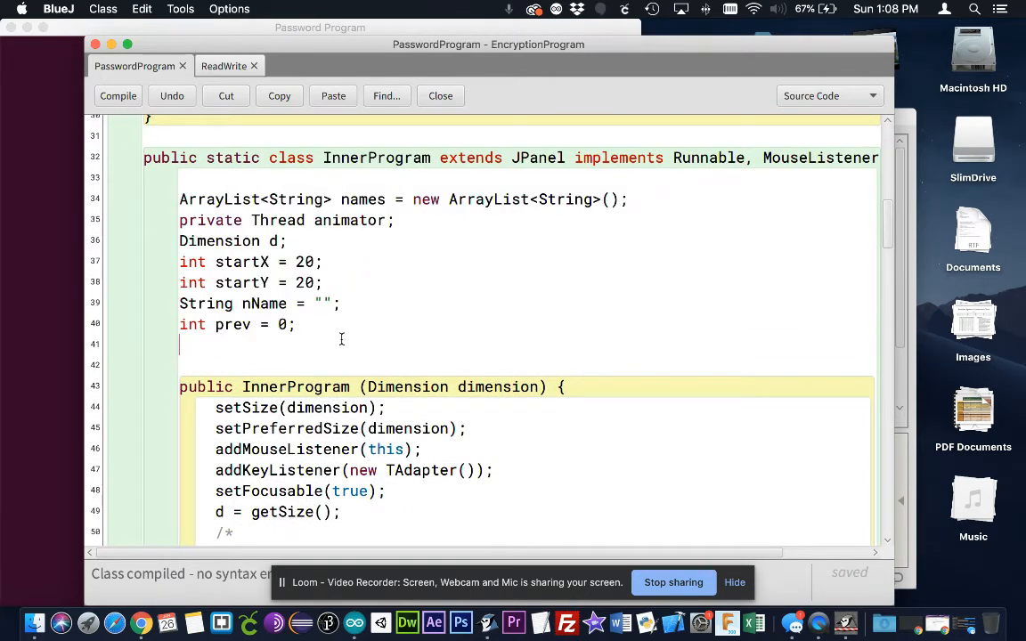
Declare the field 'ReadWrite rw = new ReadWrite();' under prev and compile
text(ReadWrite r)
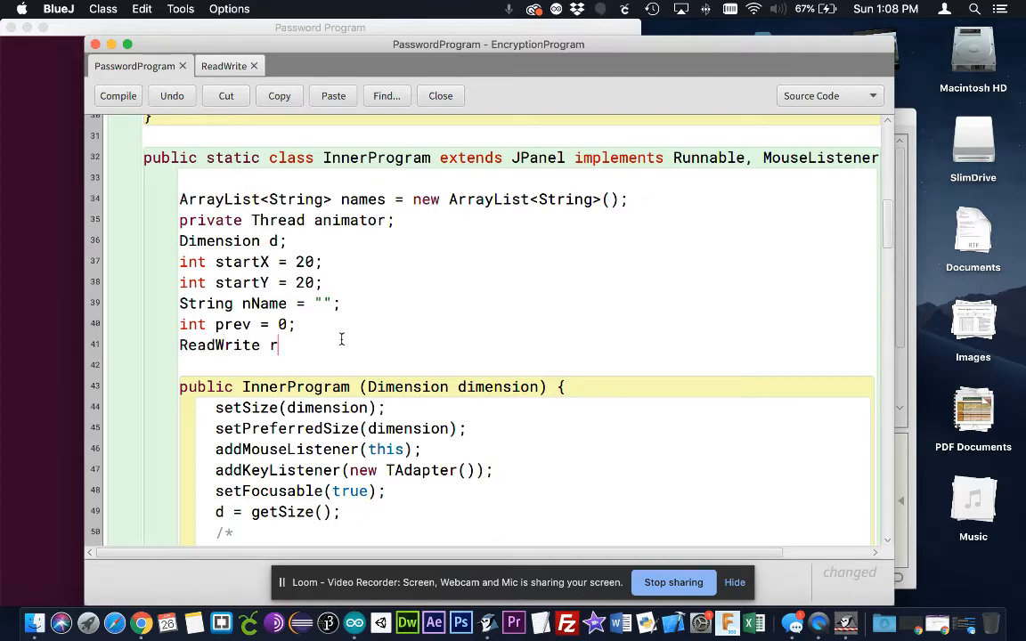
text(w = new ReadWrite)
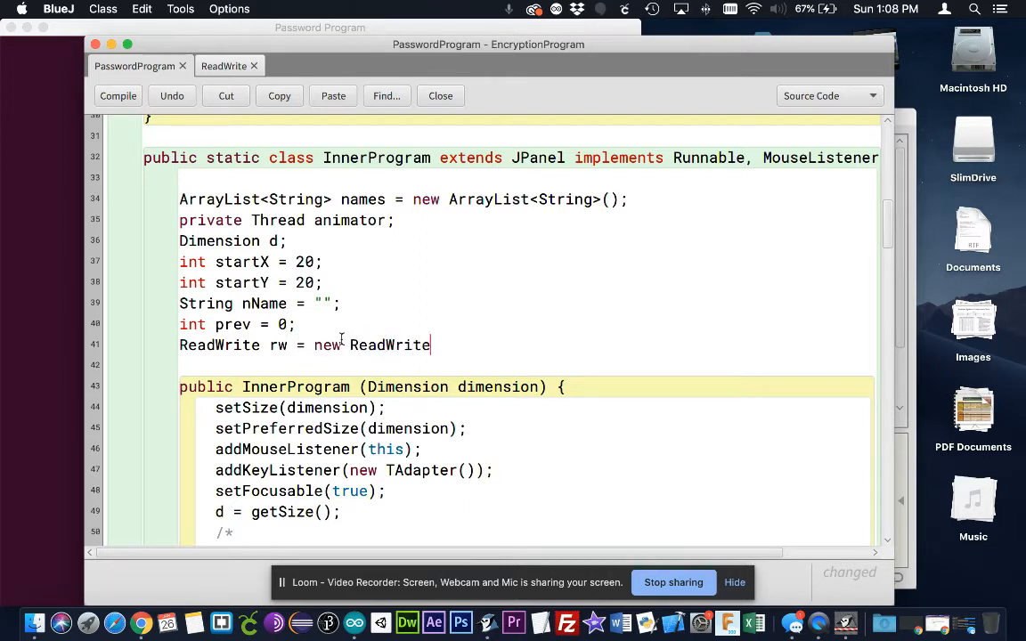
text(();)
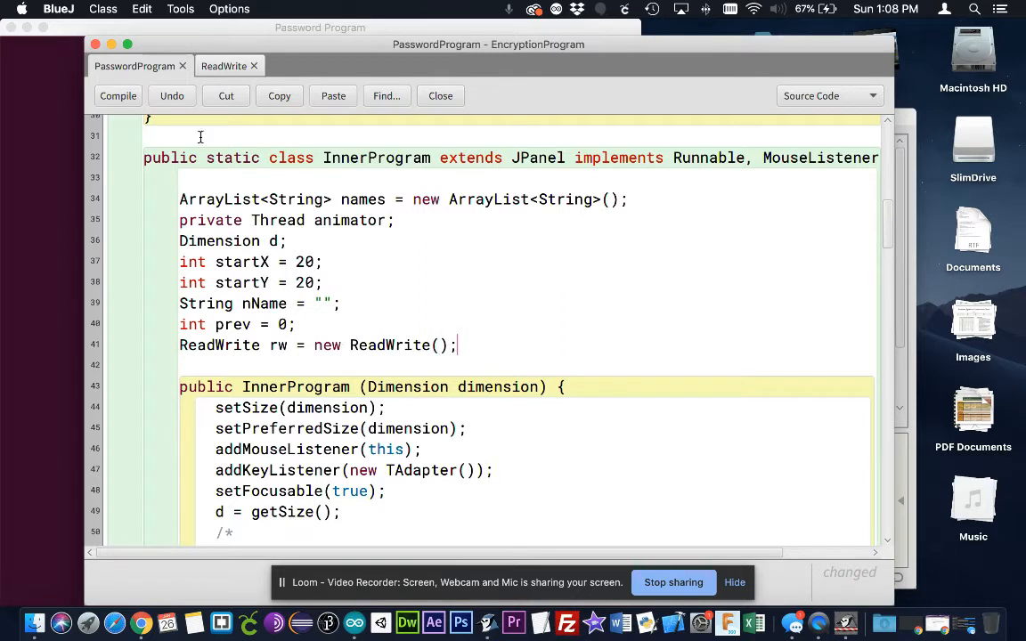
click(117, 95)
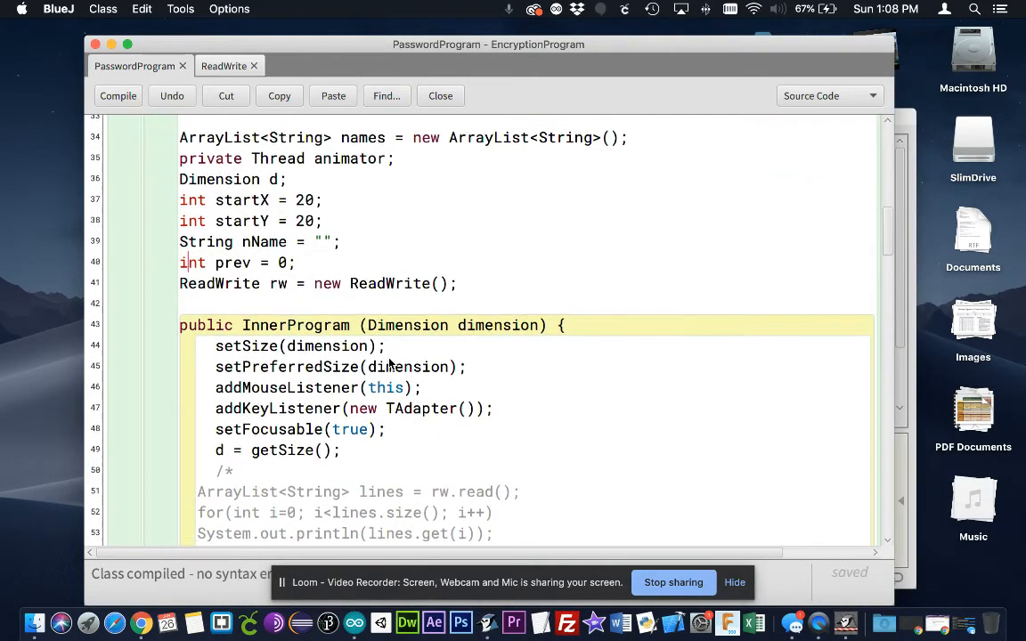
Add 'rw.write();' after getSize in InnerProgram's constructor
scroll(down, 3)
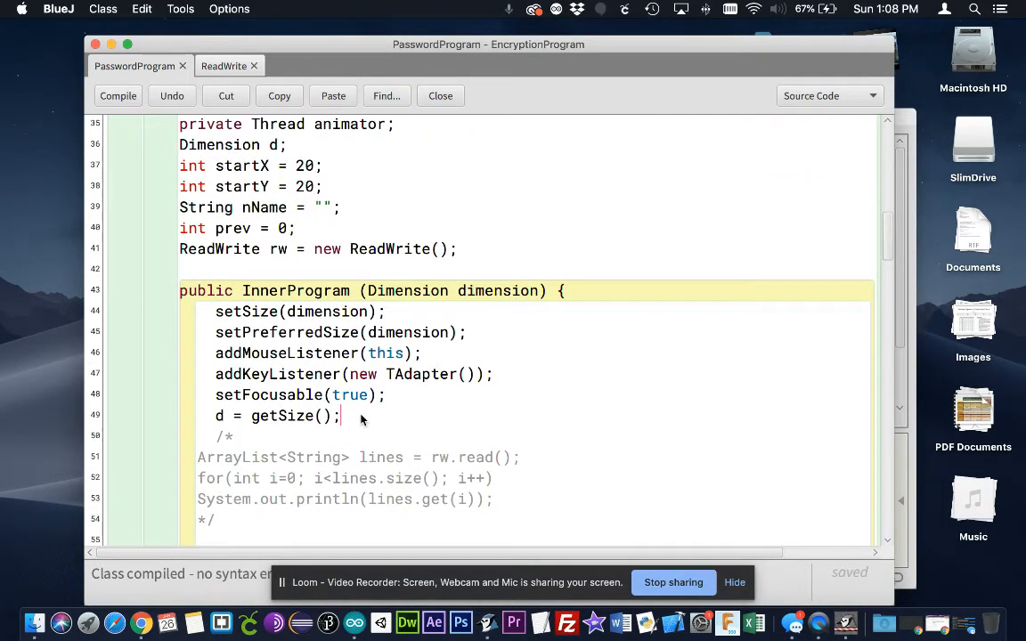
text(rw)
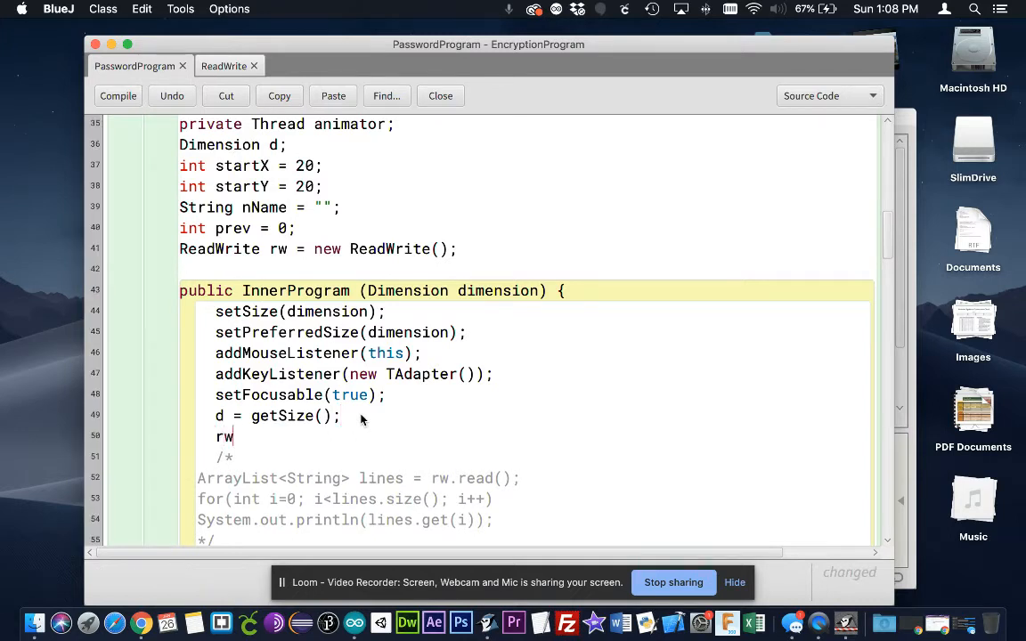
text(.write)
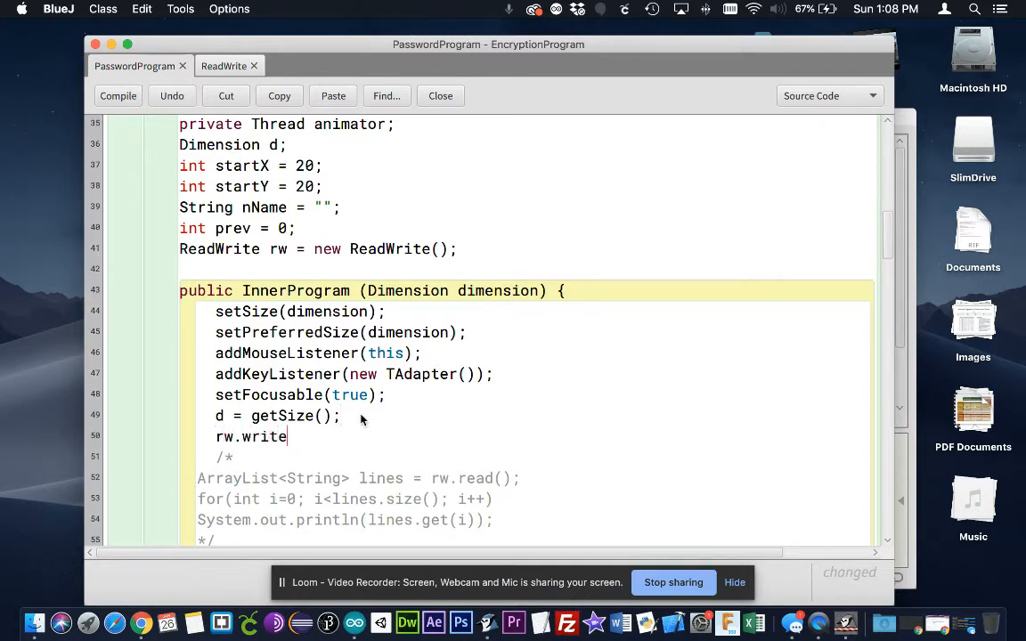
text(();)
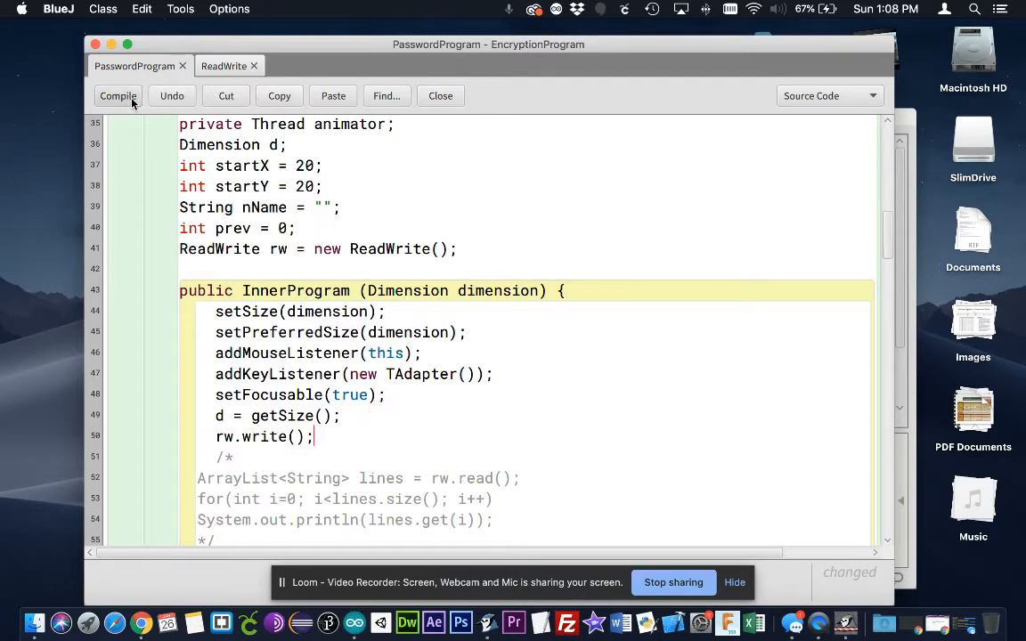
Compile PasswordProgram, run its main method, and start entering Hello in the terminal
click(118, 95)
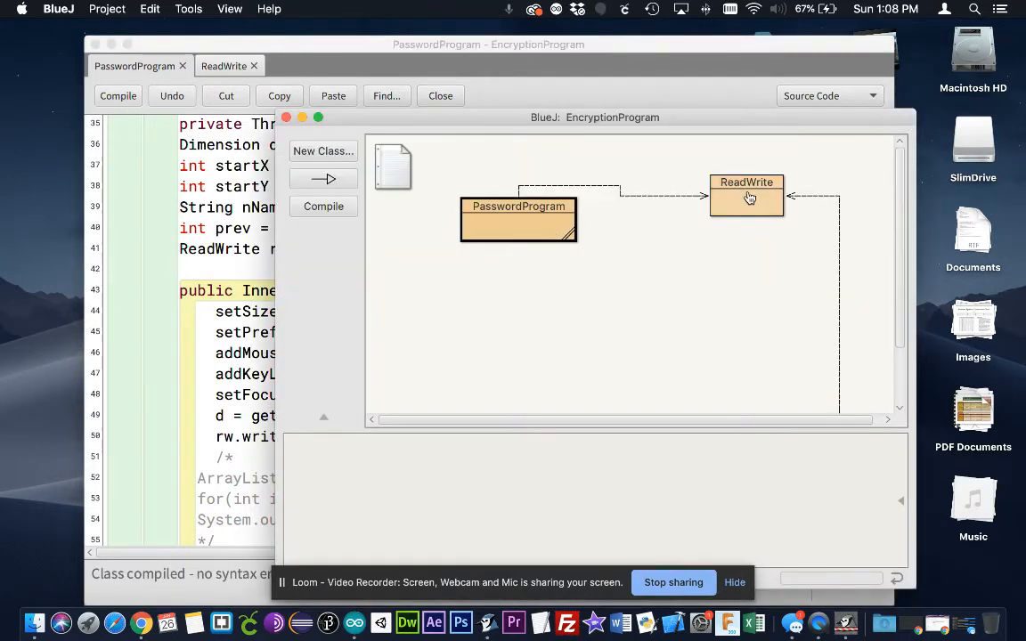
right_click(518, 220)
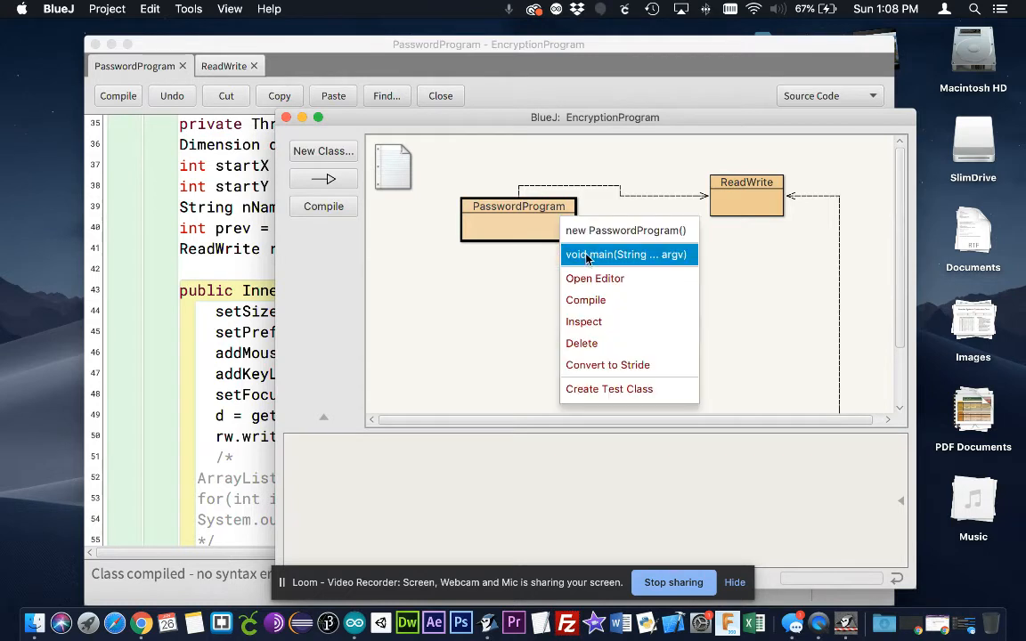
click(626, 254)
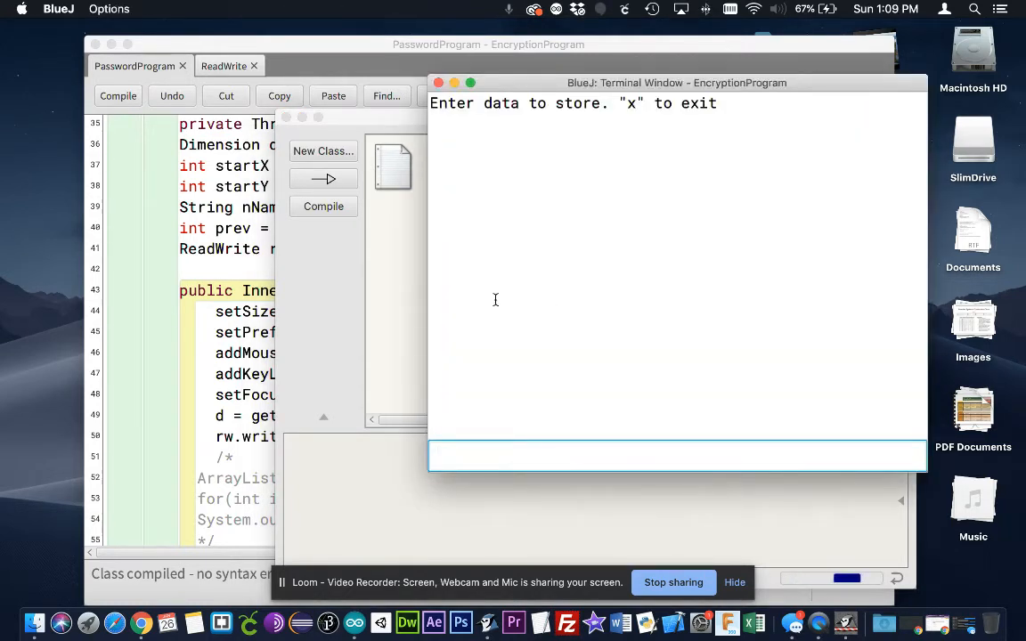
text(Hell)
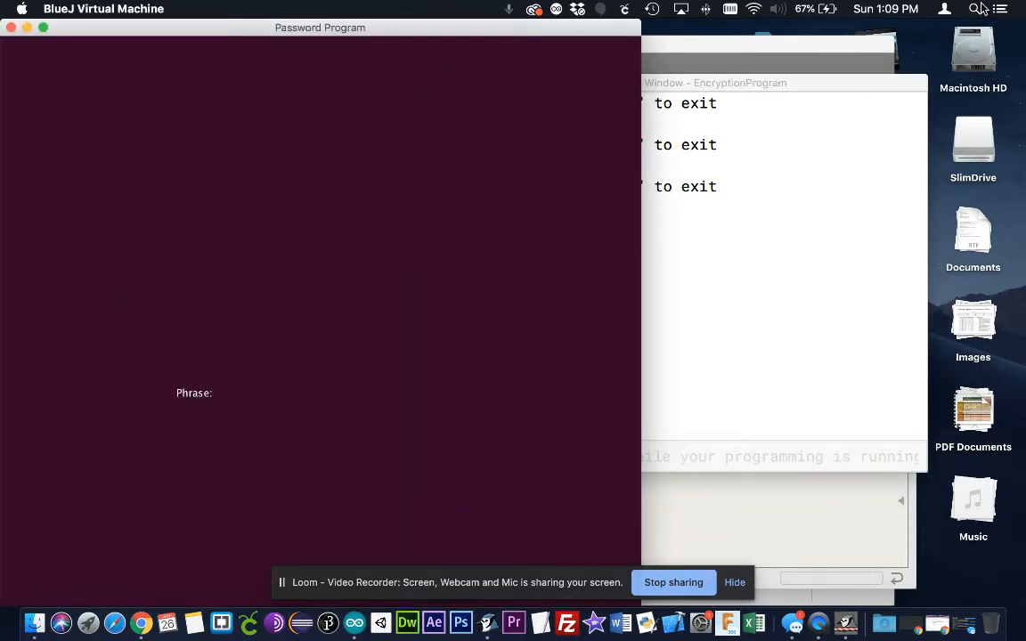
Search Spotlight for mytextfile.txt to preview its lines Hello and World
text(myr)
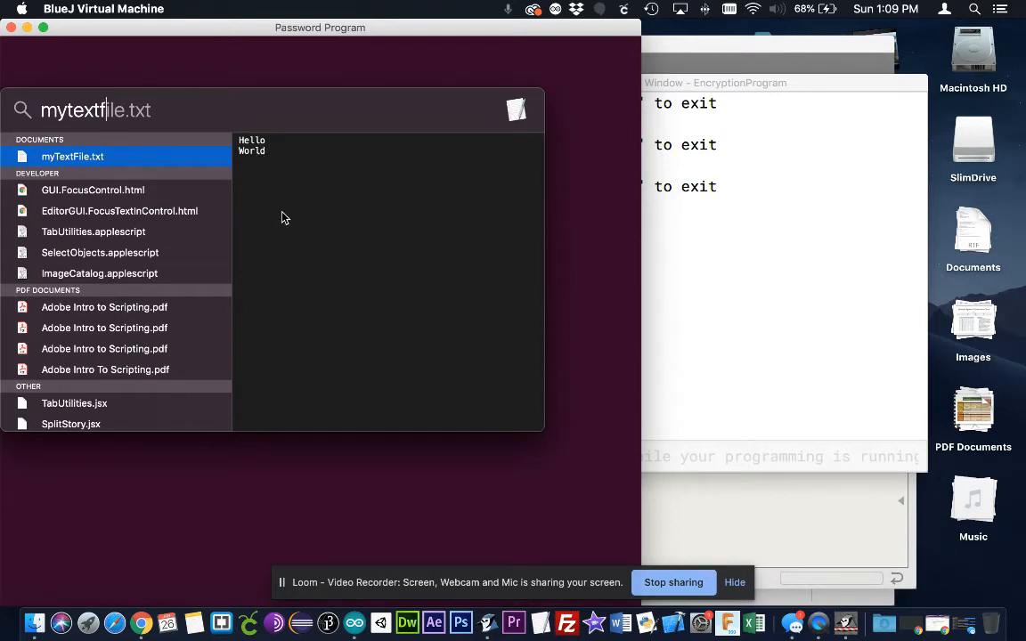
mouse_move(722, 235)
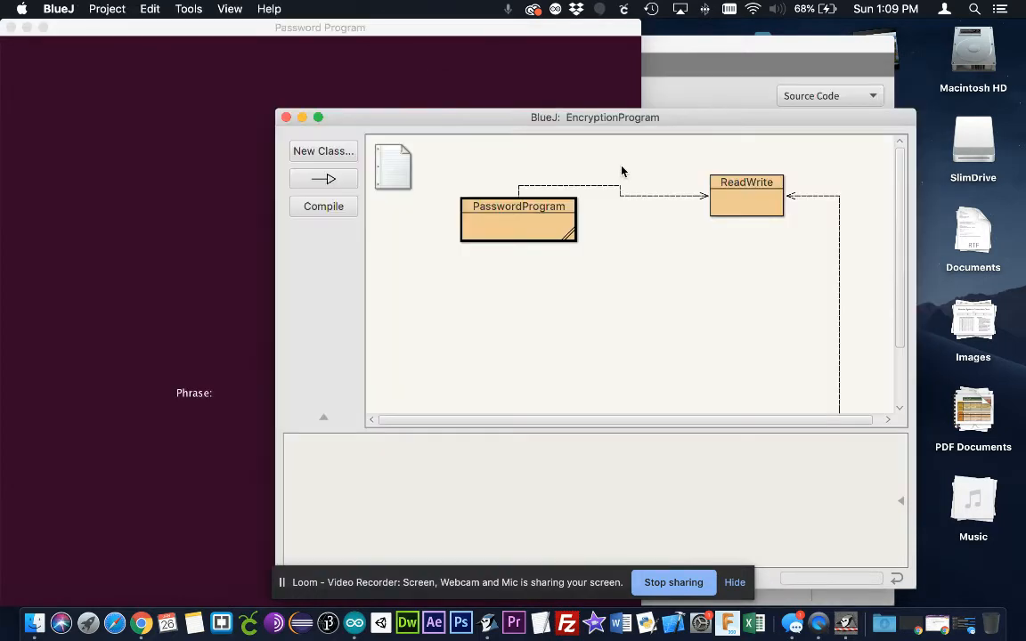
Open PasswordProgram, comment out rw.write() on line 50, and scroll to the Enter-key handler
double_click(518, 220)
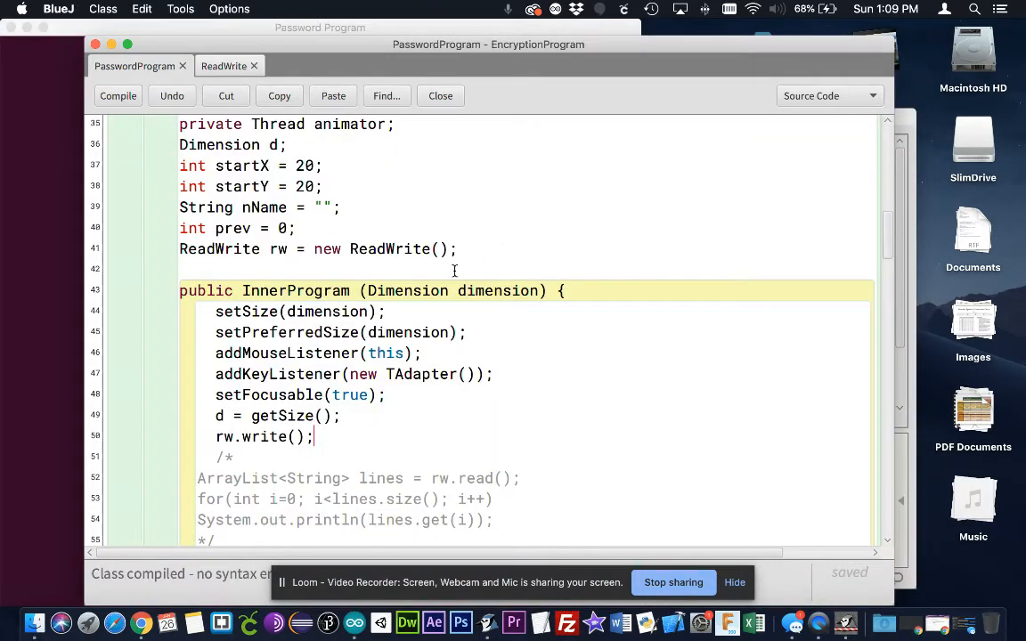
double_click(262, 436)
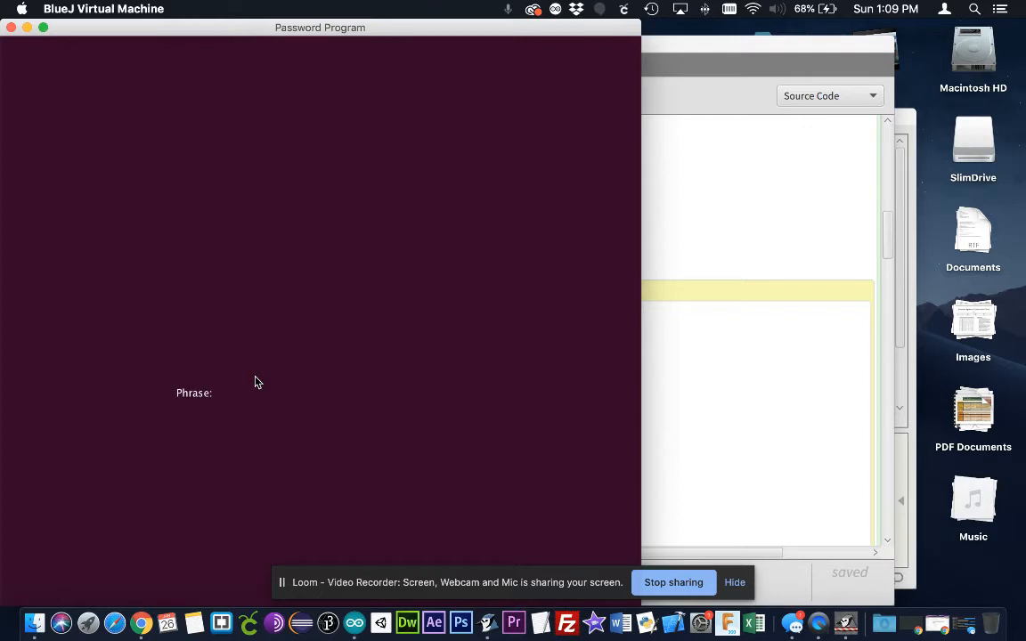
mouse_move(712, 358)
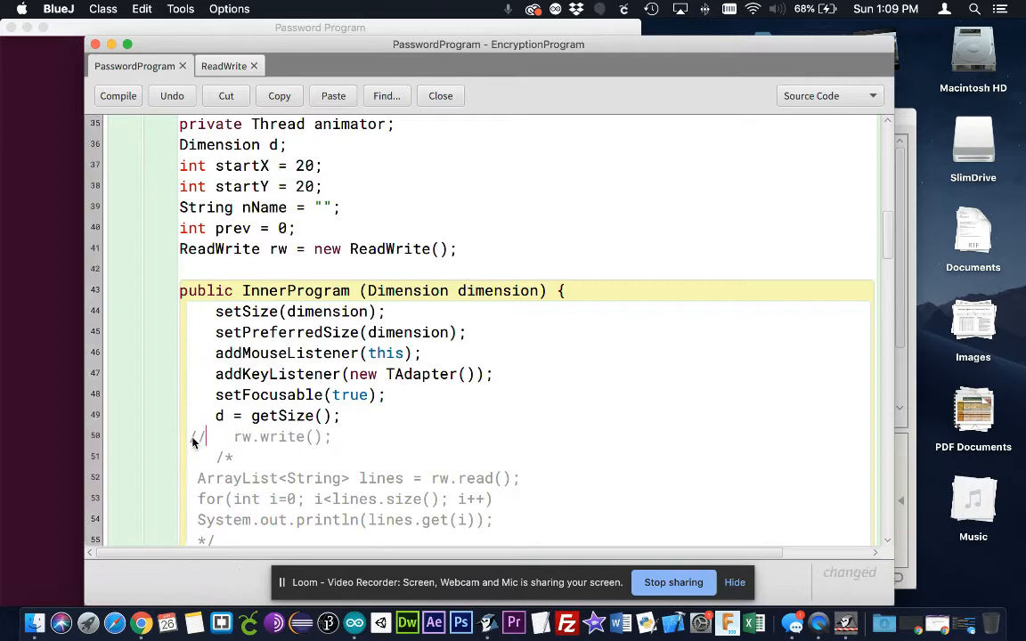
scroll(down, 3)
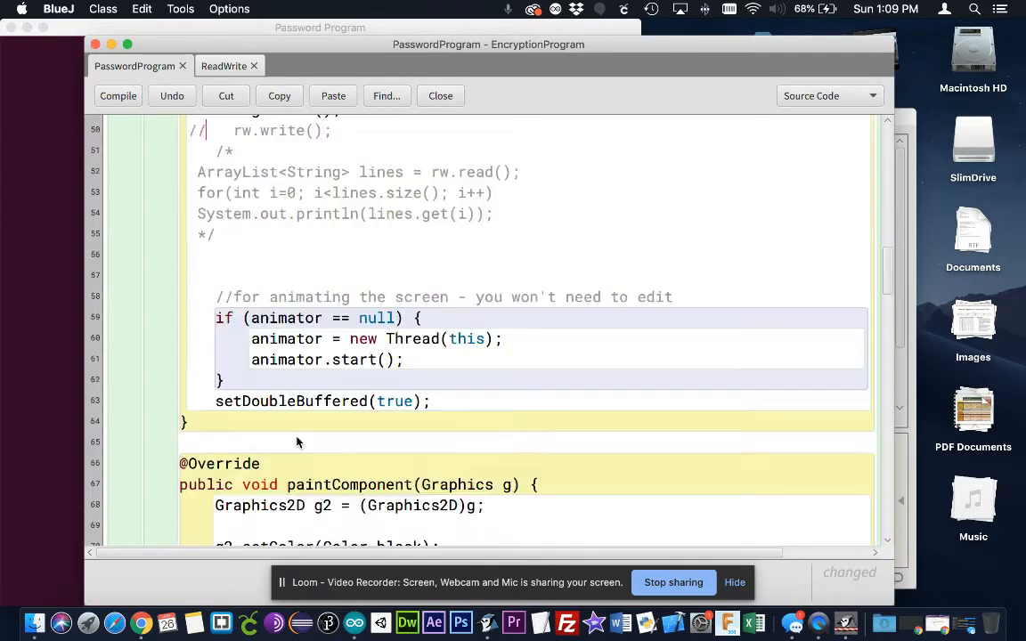
scroll(down, 3)
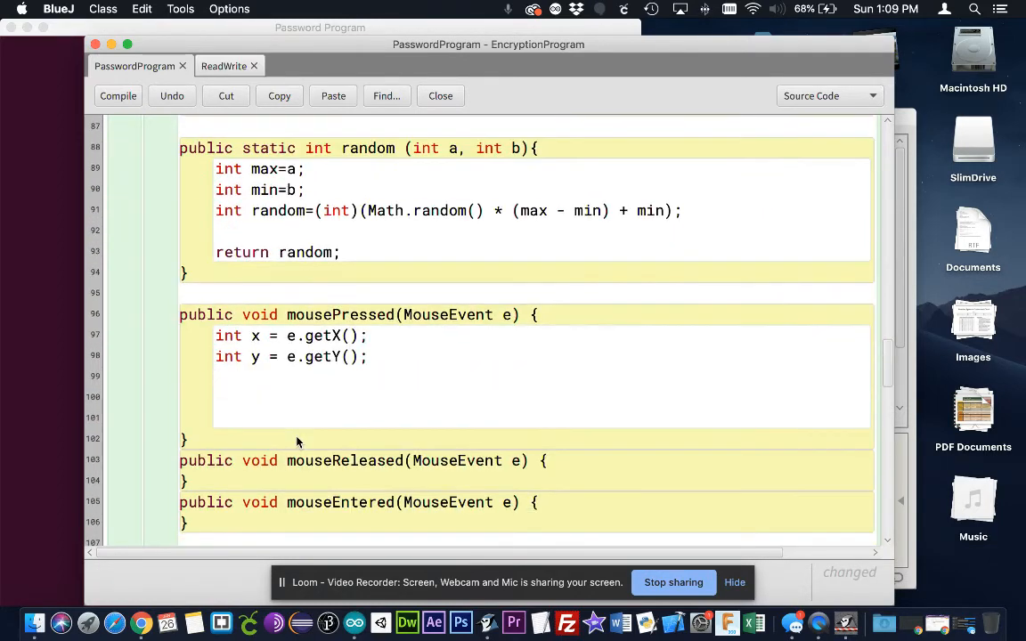
scroll(down, 3)
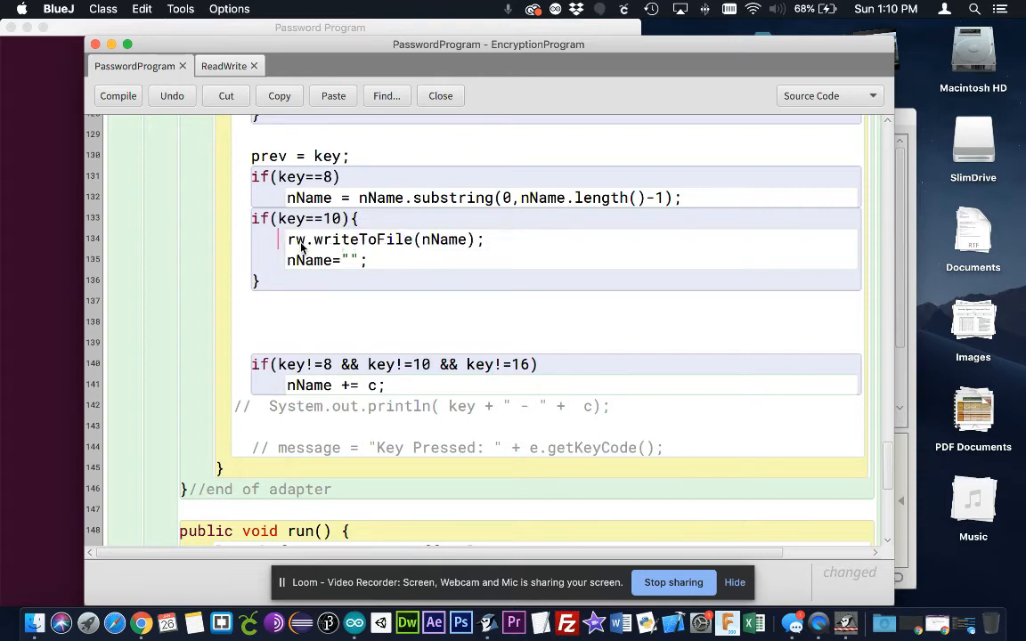
mouse_move(365, 240)
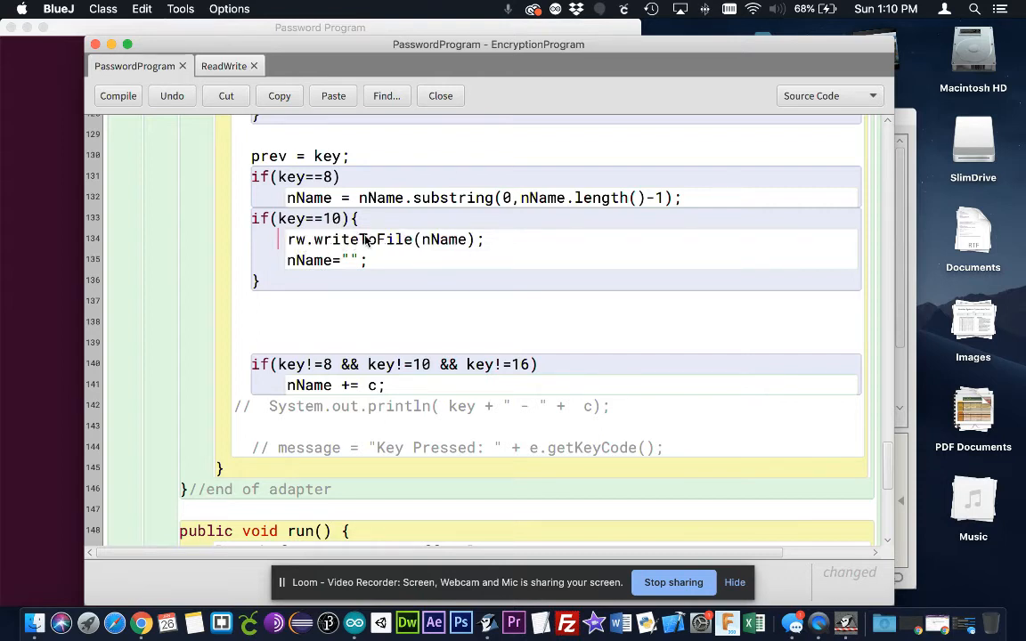
Highlight writeToFile and nName in the rw.writeToFile(nName) call on line 134
double_click(445, 239)
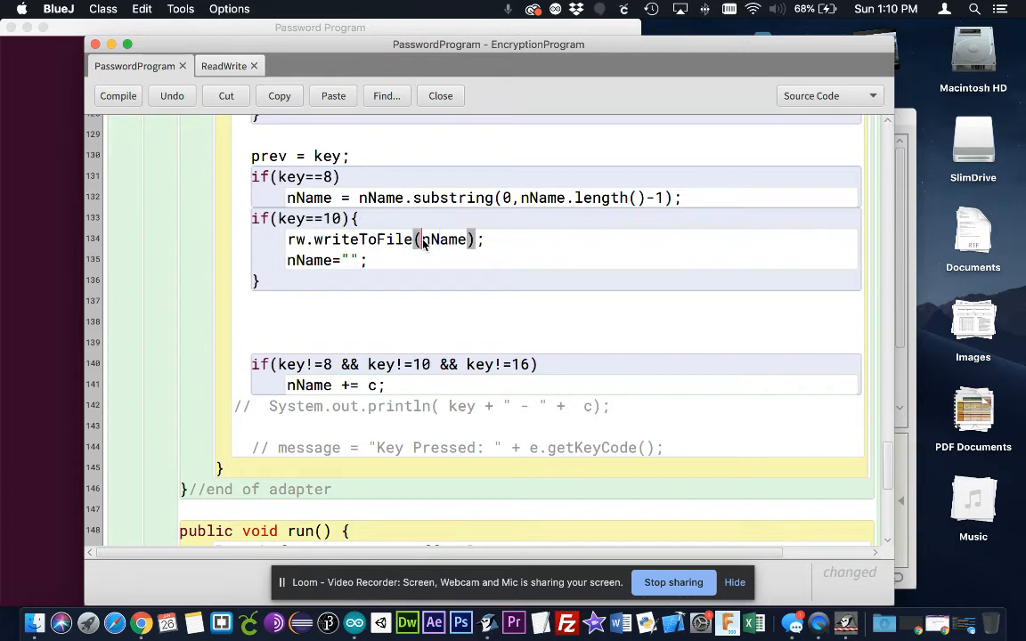
double_click(445, 239)
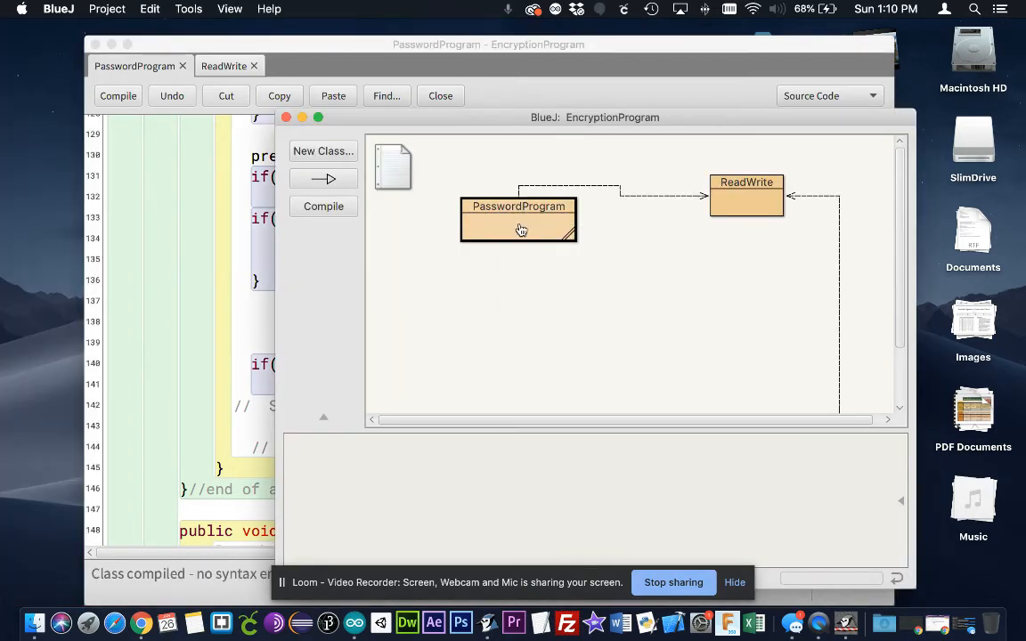
Run main with no arguments, enter 'People of the world', and search for mytextfile.txt
click(518, 229)
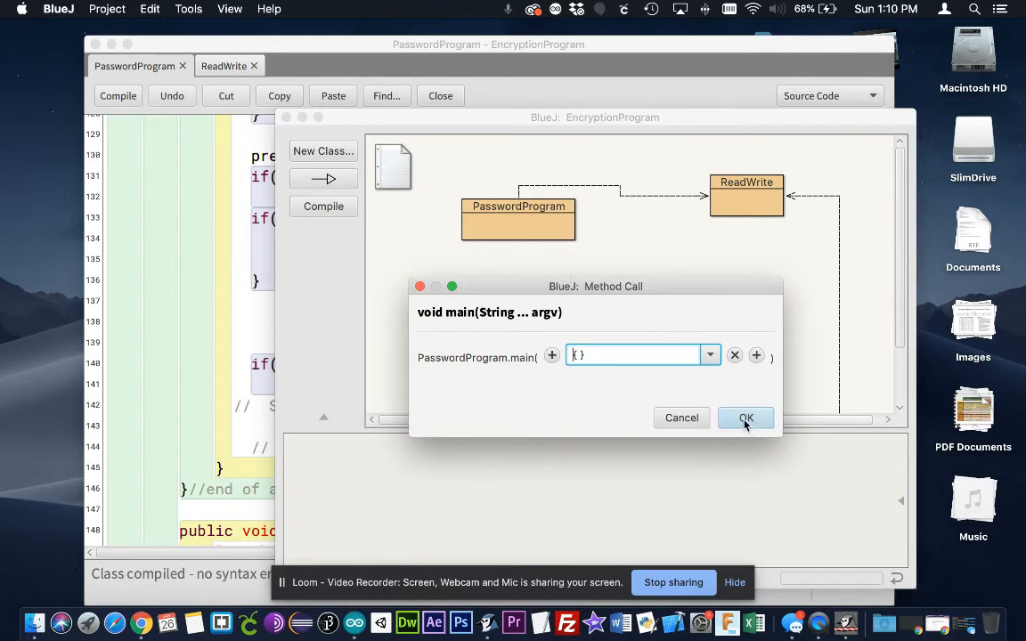
click(745, 417)
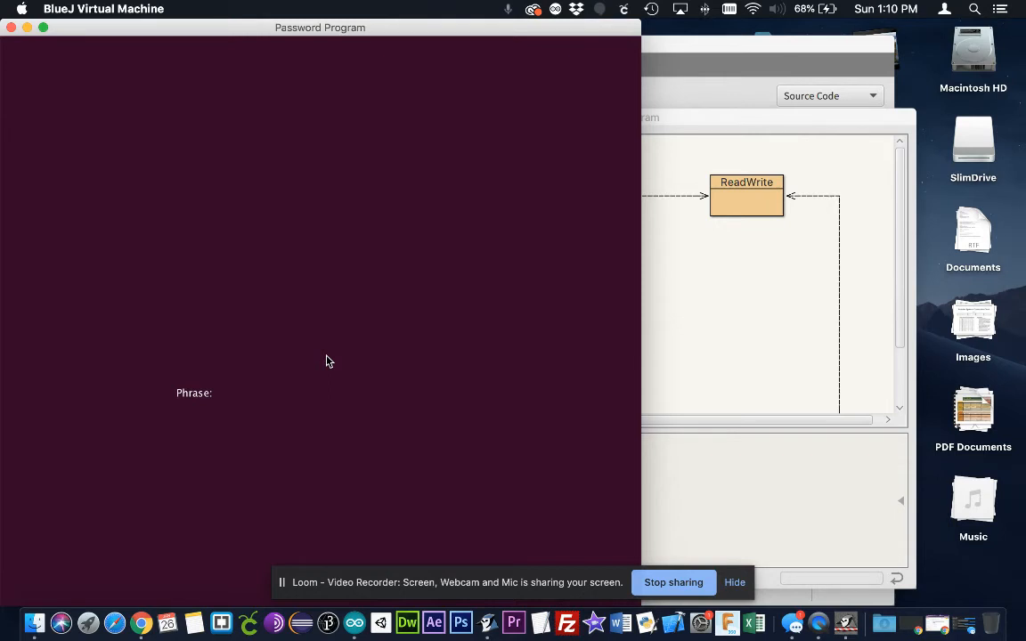
text(People o)
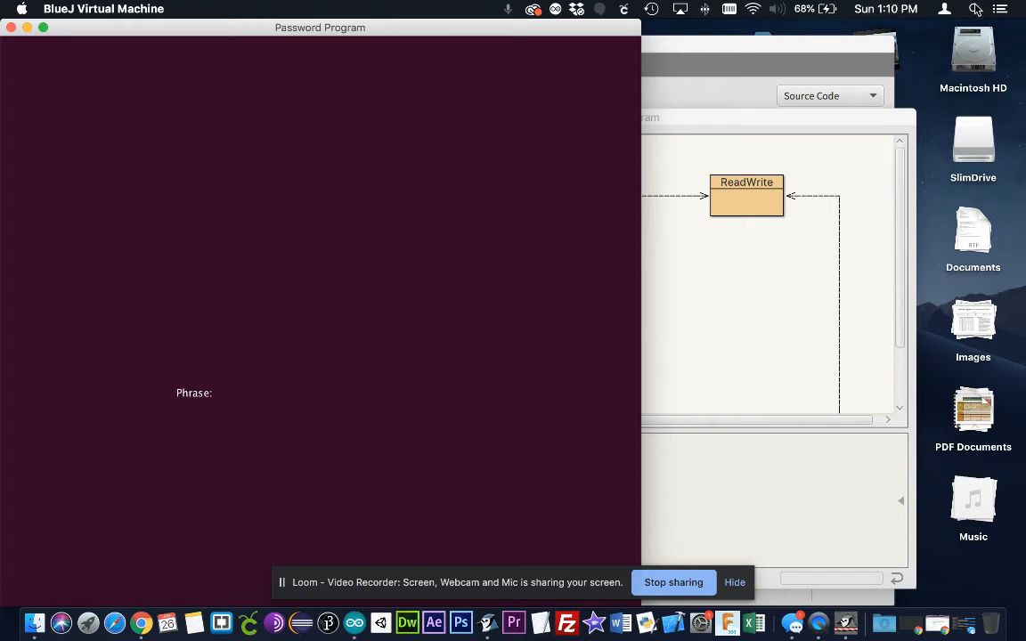
text(mytextfile.txt)
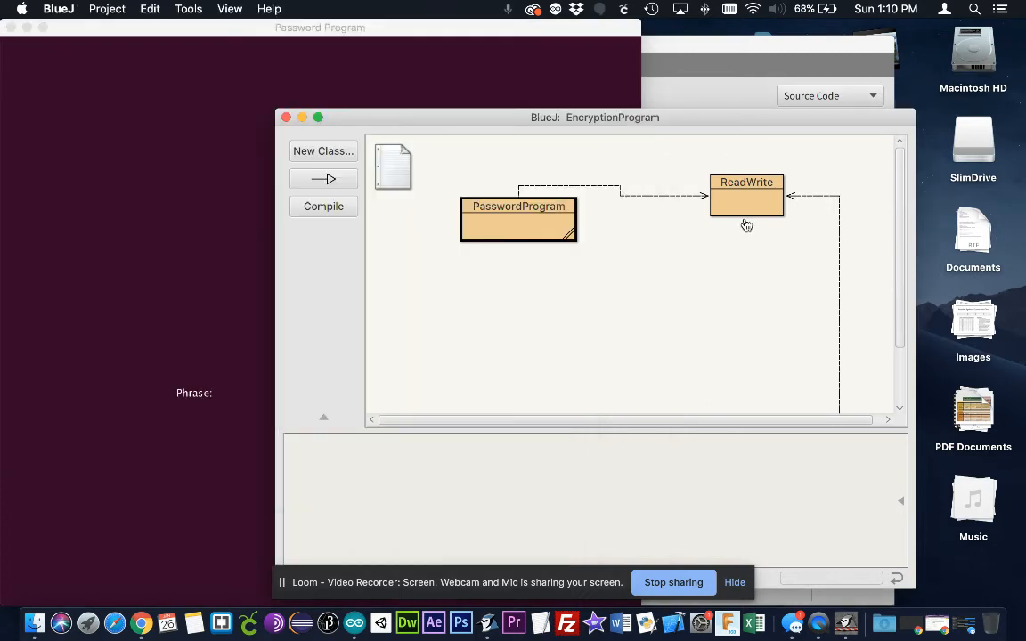
Open PasswordProgram, uncomment the rw.read() print loop, and compile
double_click(518, 219)
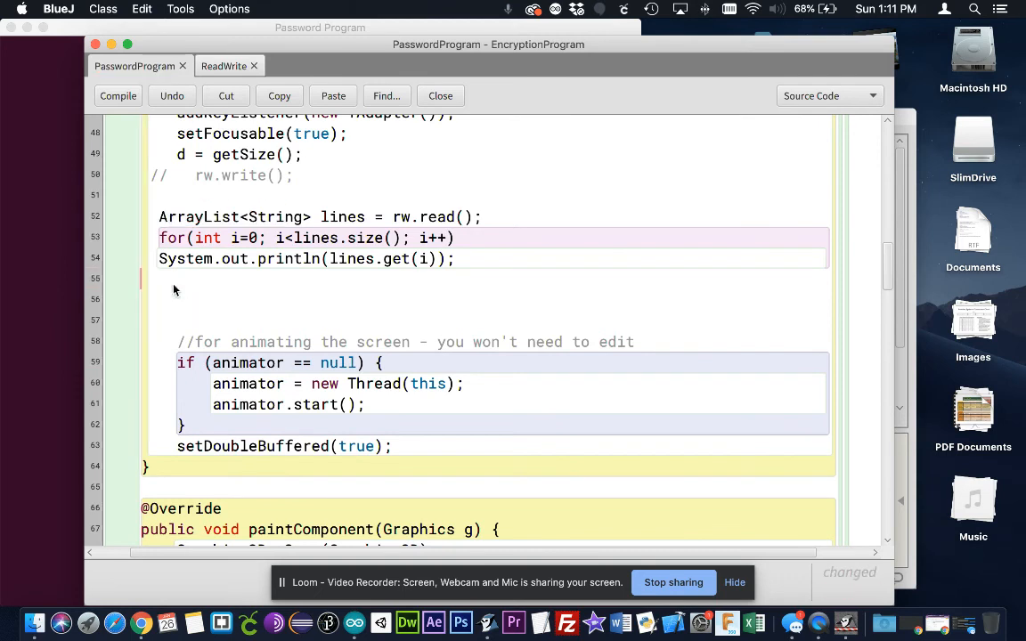
double_click(434, 216)
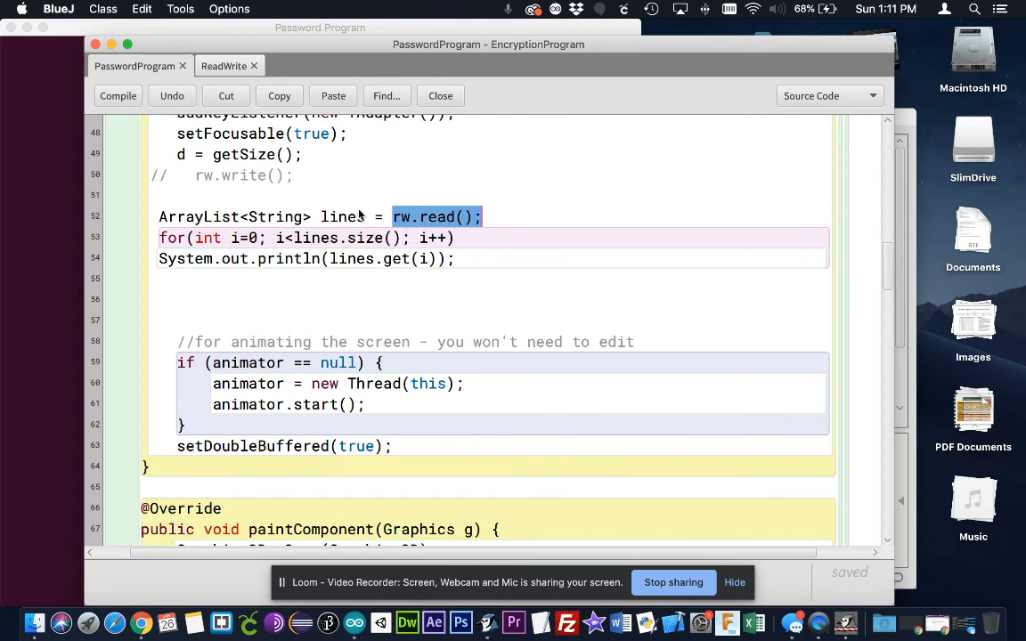
double_click(342, 216)
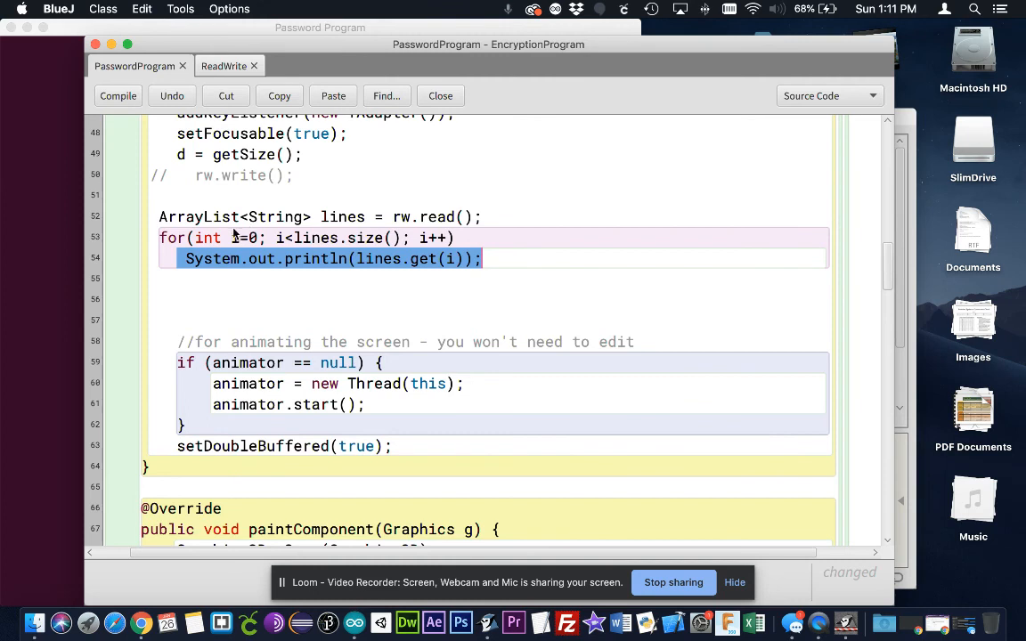
click(117, 96)
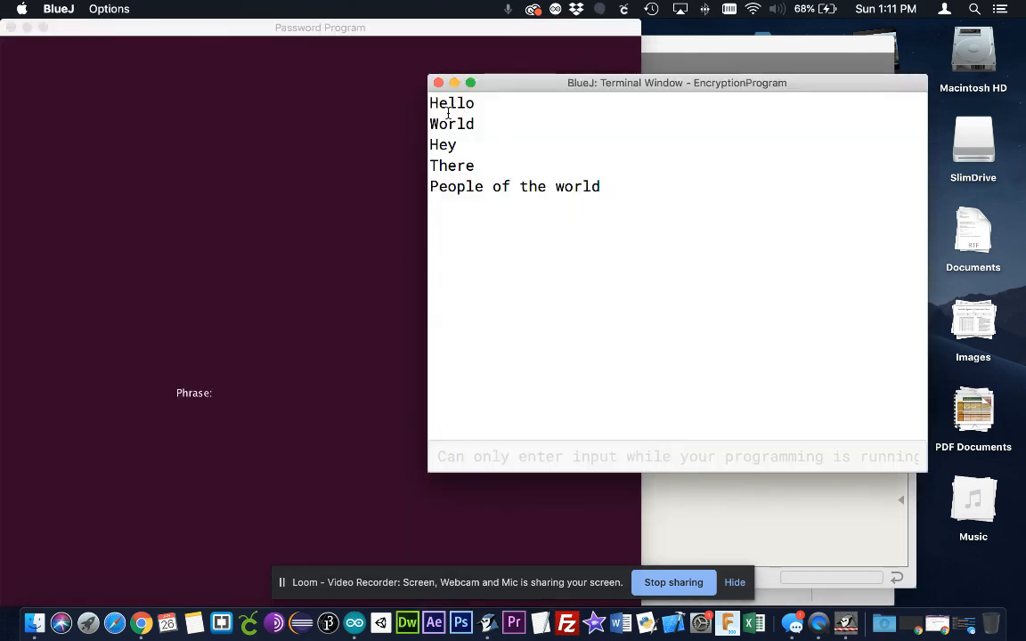
drag(429, 103, 599, 186)
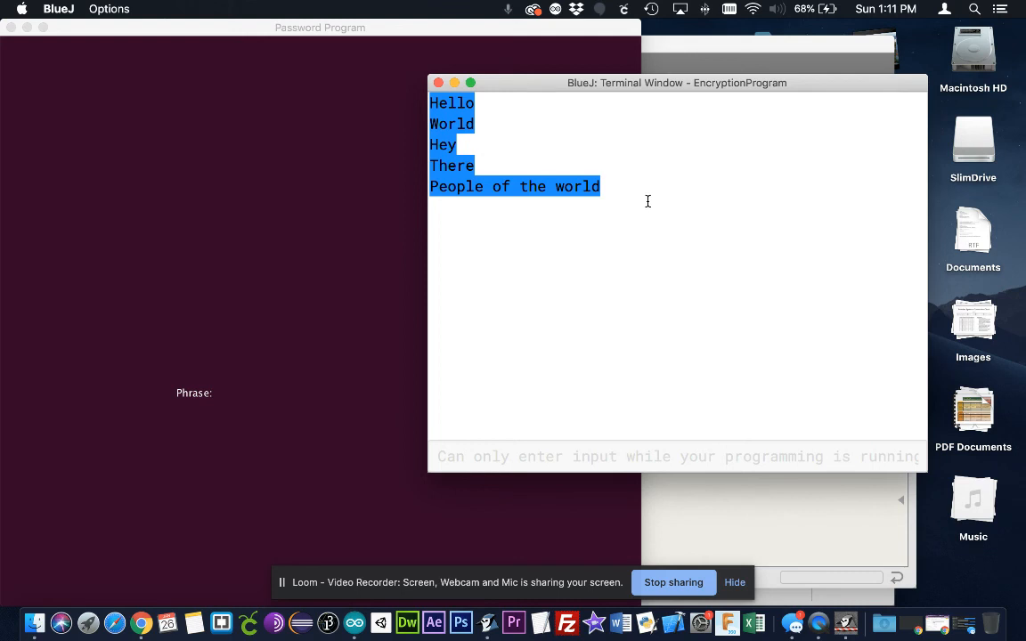
mouse_move(467, 208)
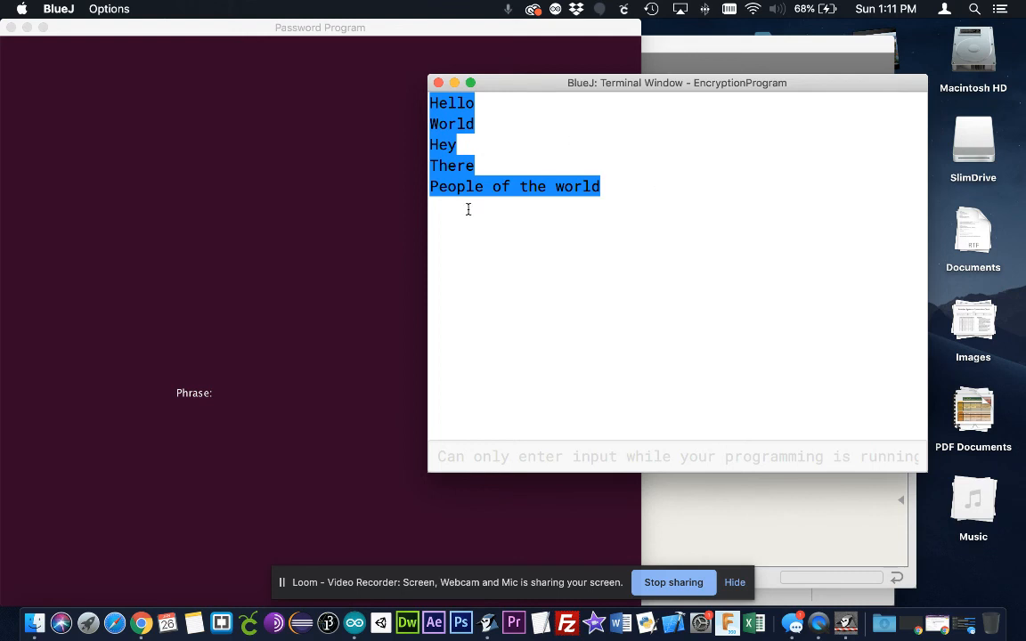